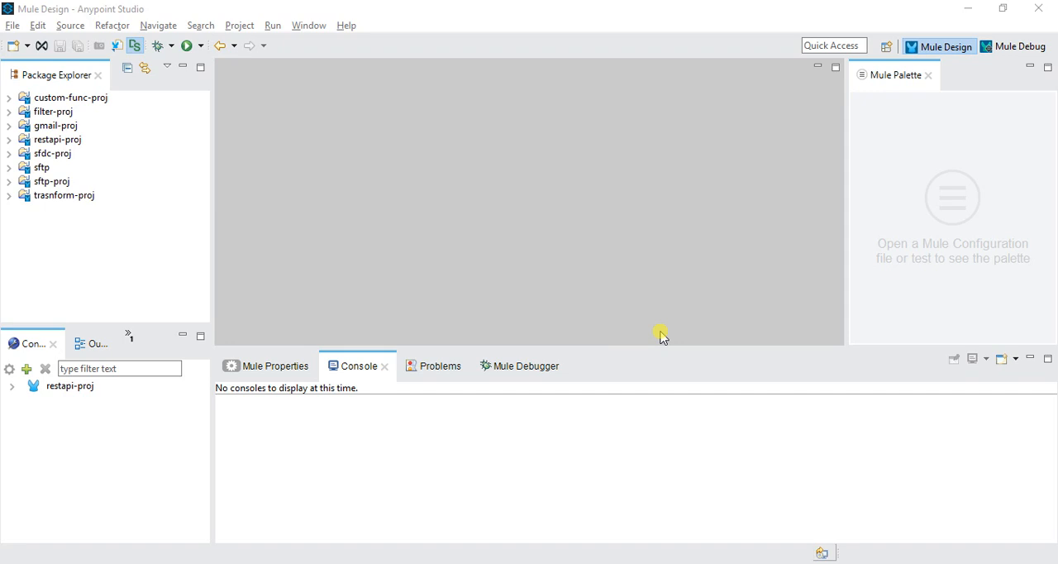
pyautogui.moveTo(679, 367)
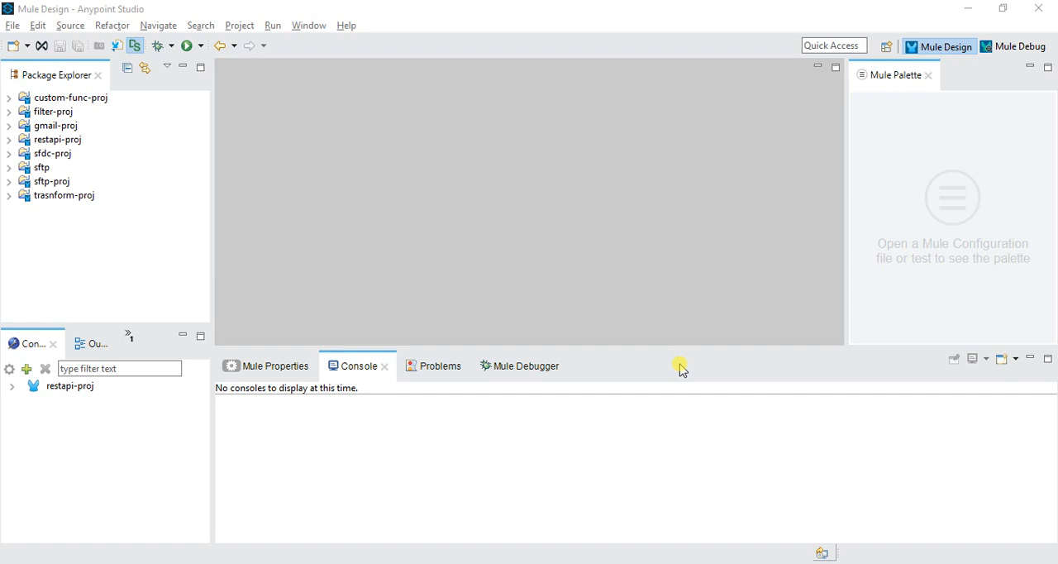
# - Create a new Mule project named soapapi-proj via File > New > Mule Project
pyautogui.click(13, 25)
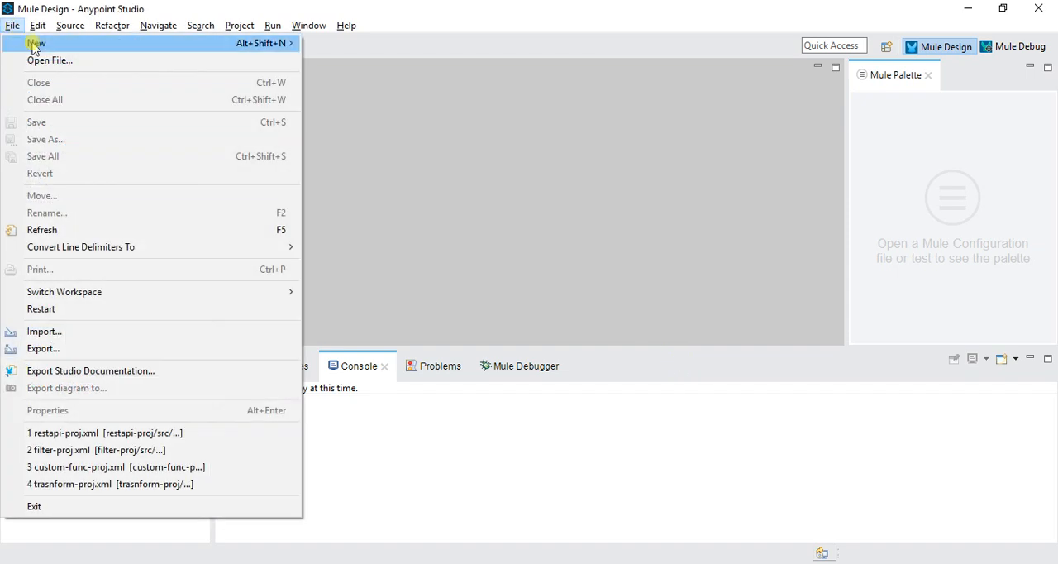
pyautogui.click(37, 43)
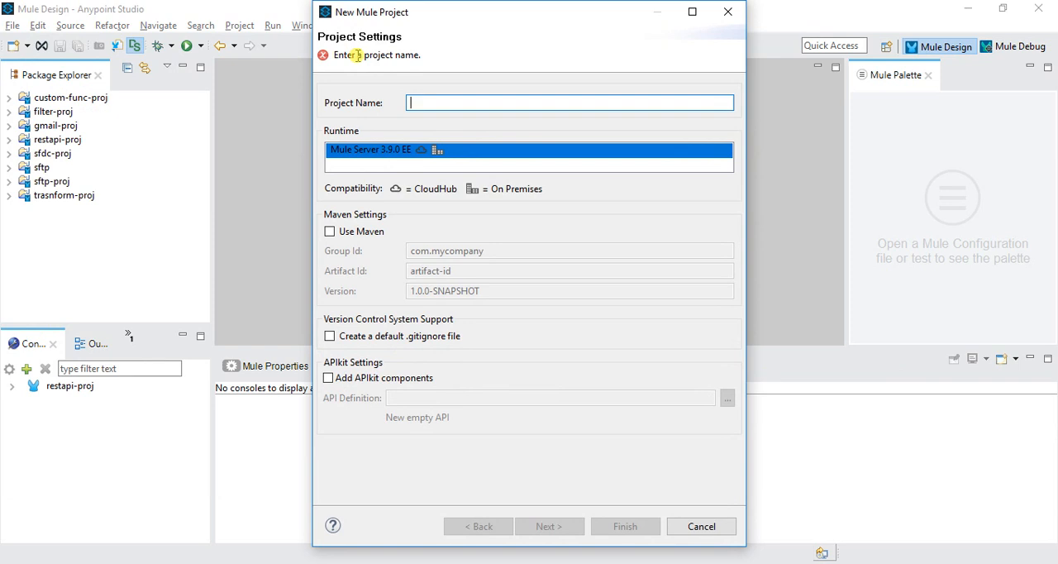
pyautogui.write('soapapi-p')
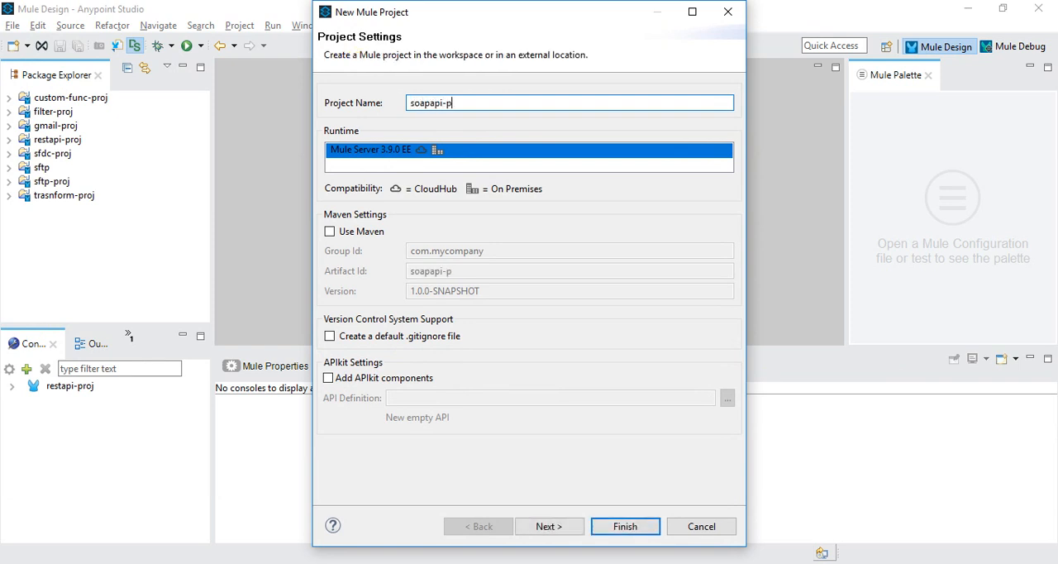
pyautogui.write('roj')
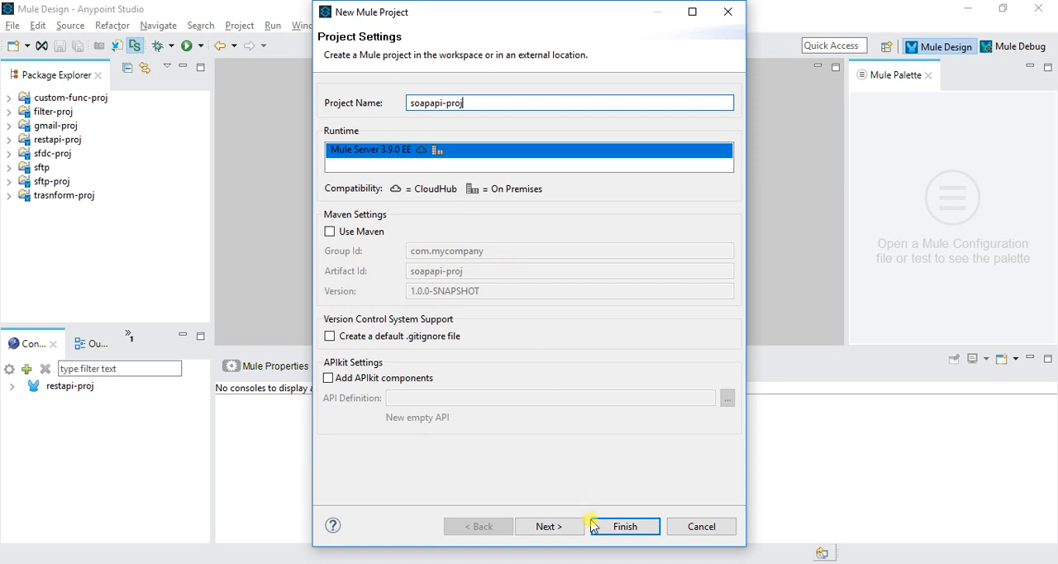
pyautogui.click(625, 526)
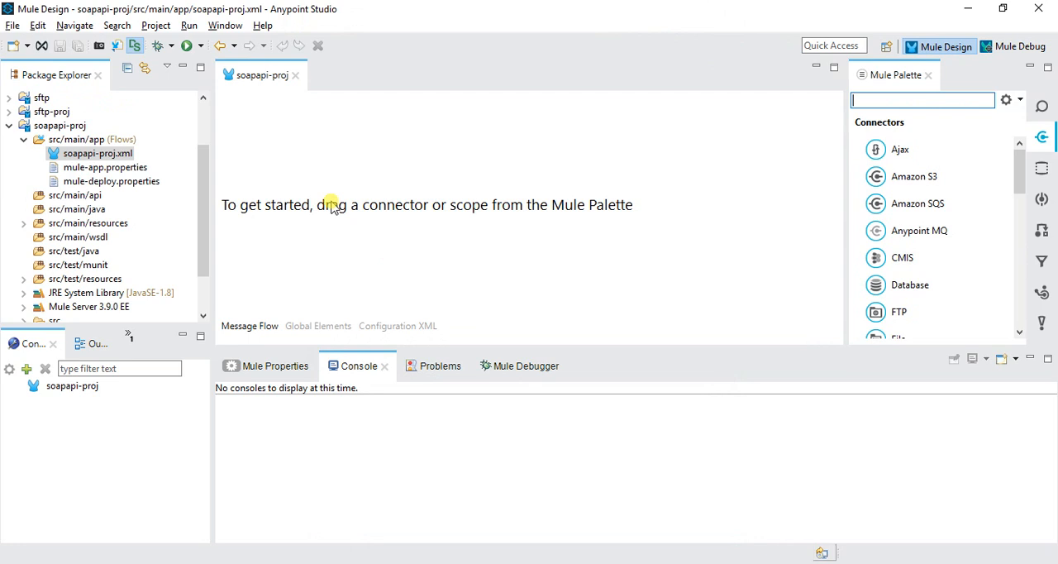
pyautogui.moveTo(202, 222)
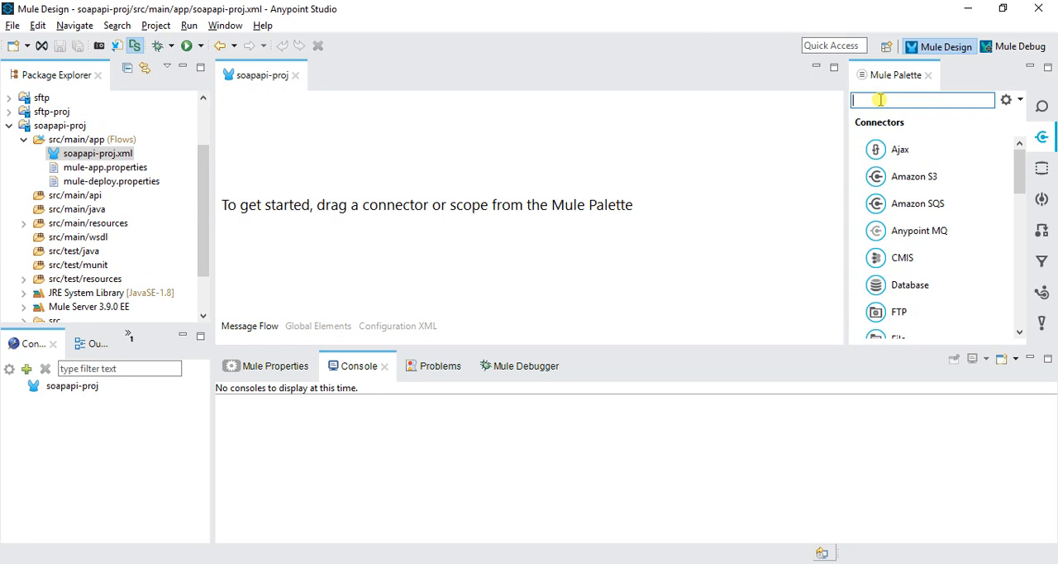
# - Place an HTTP Listener at the flow start with a default listener configuration
pyautogui.write('we')
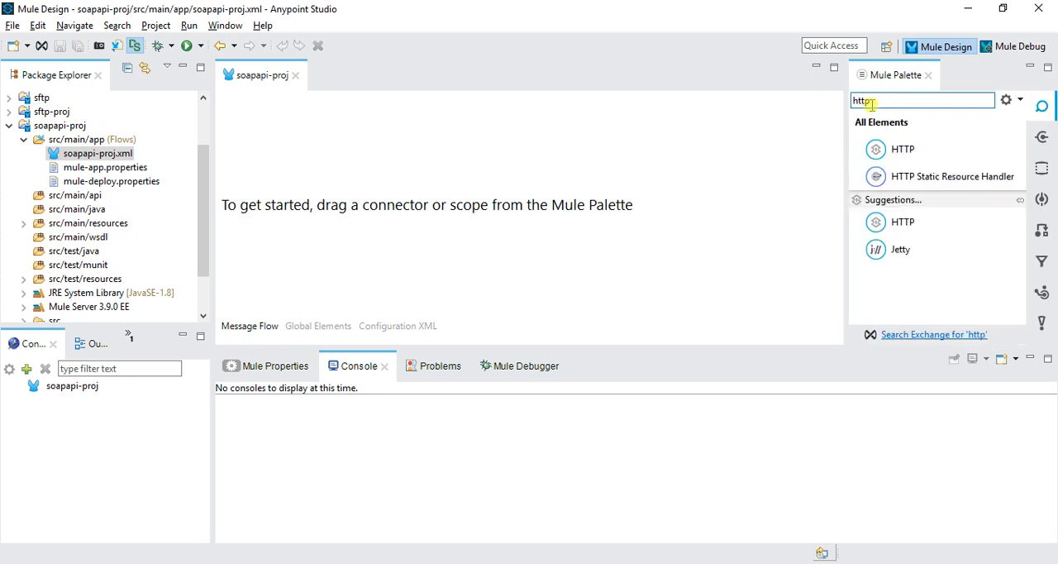
pyautogui.moveTo(902, 149); pyautogui.dragTo(259, 173)
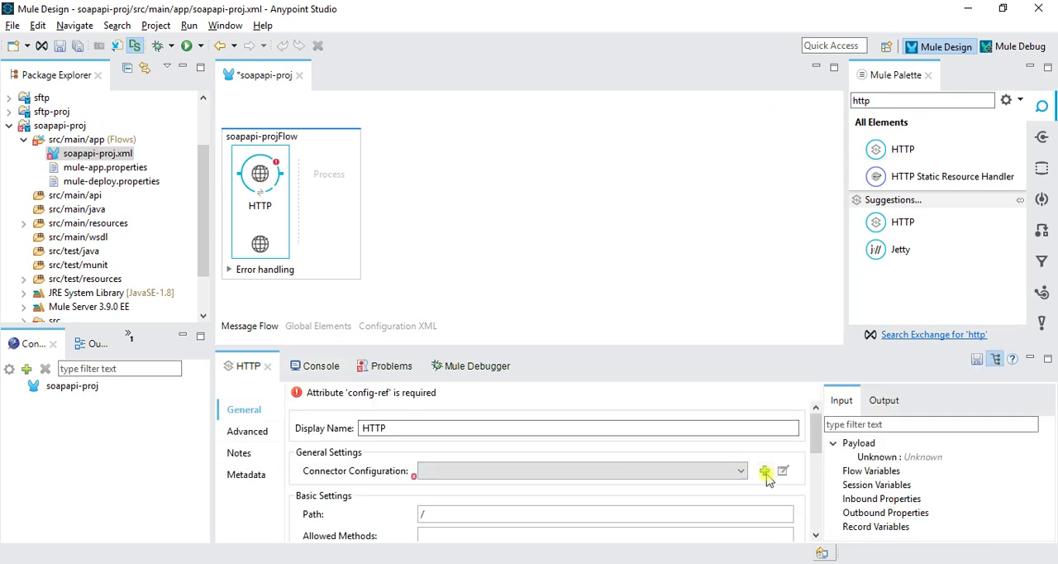
pyautogui.click(763, 470)
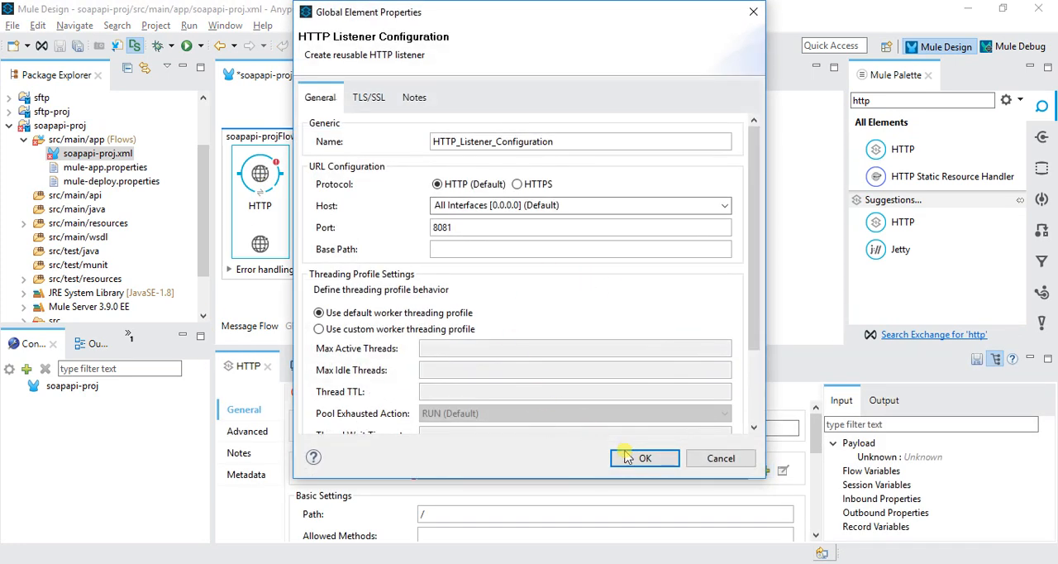
pyautogui.click(645, 457)
pyautogui.write('web')
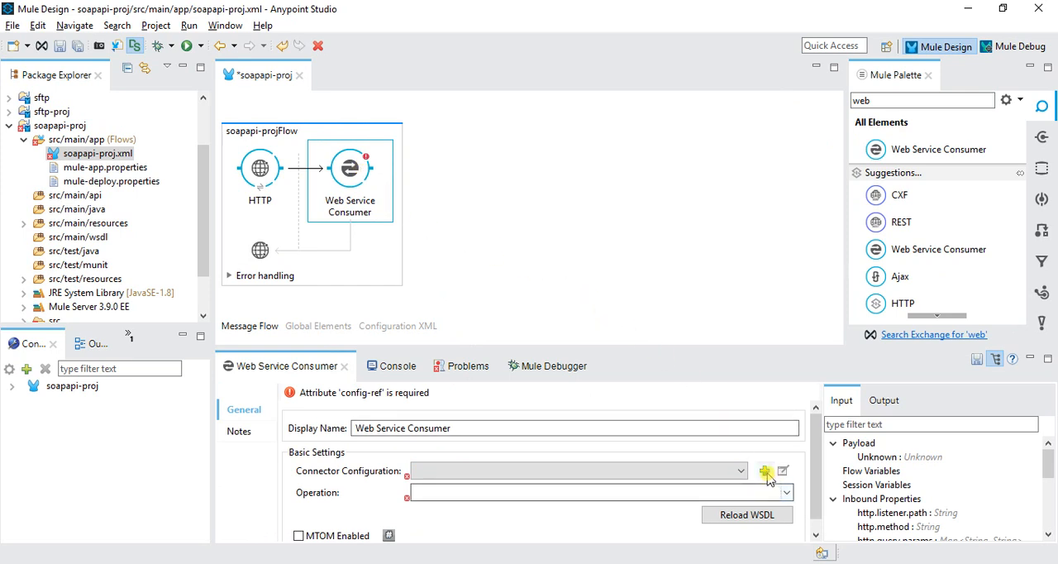
# - Start a new Web_Service_Consumer configuration with an empty WSDL location
pyautogui.click(765, 470)
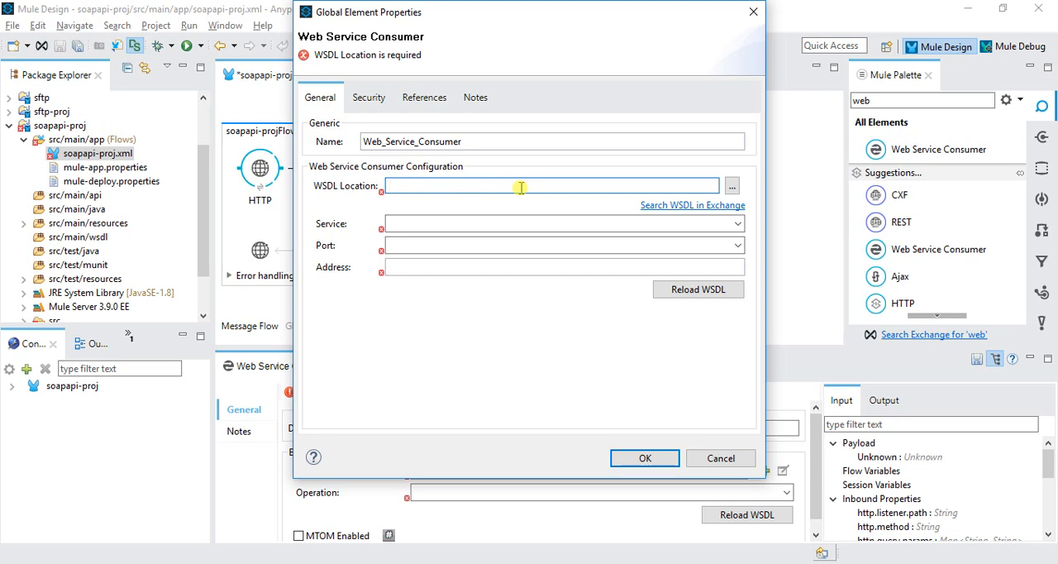
pyautogui.moveTo(331, 446)
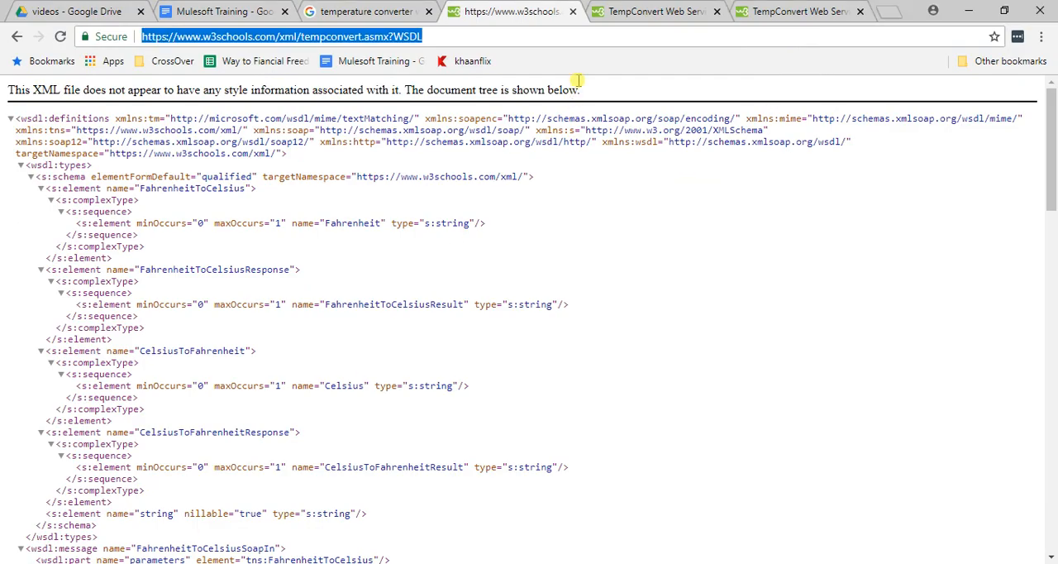
# - From the search results, reach the W3Schools TempConvert WSDL description and copy its URL
pyautogui.click(363, 10)
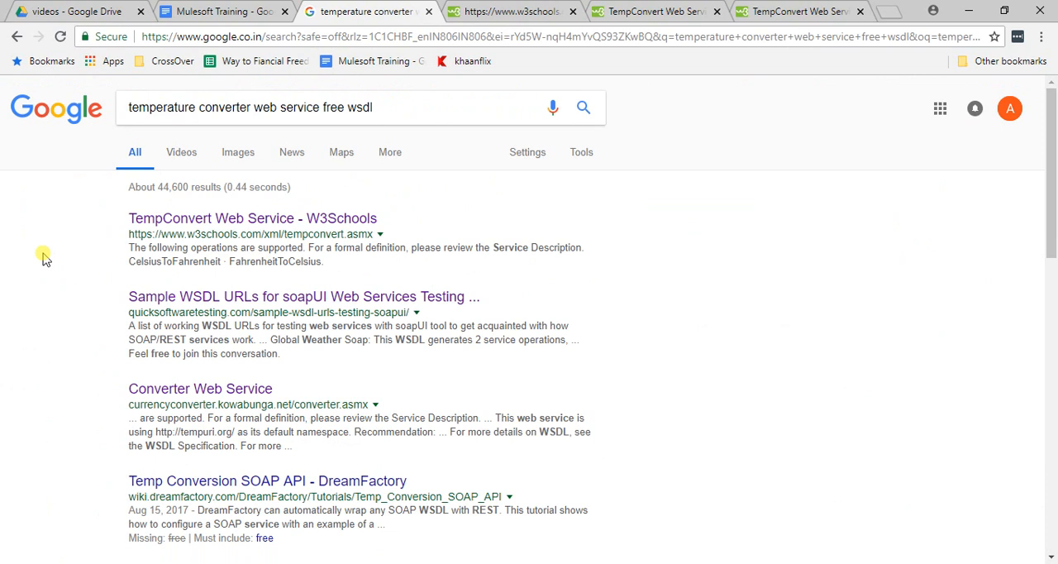
pyautogui.click(251, 219)
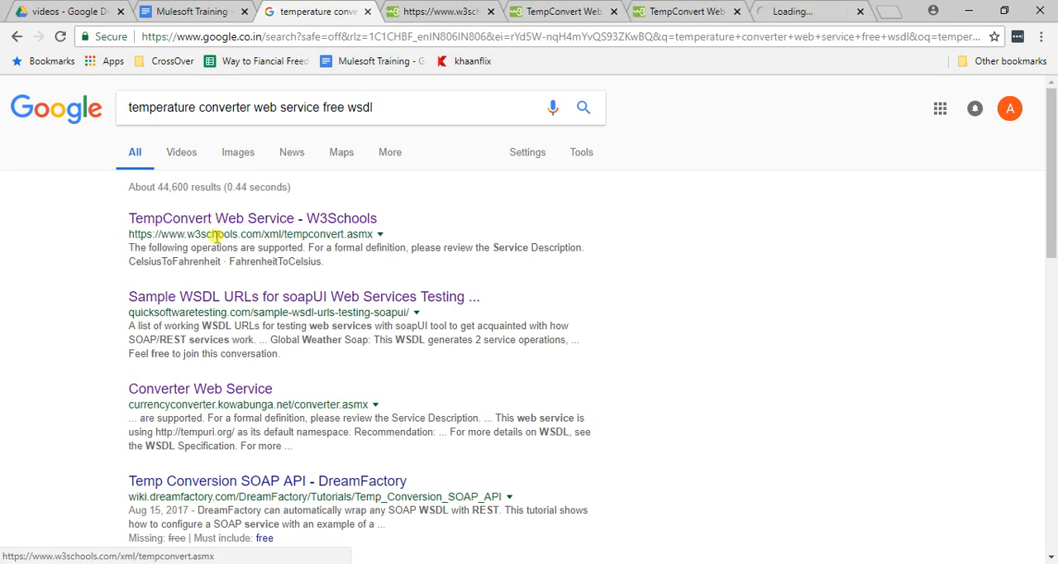
pyautogui.rightClick(413, 10)
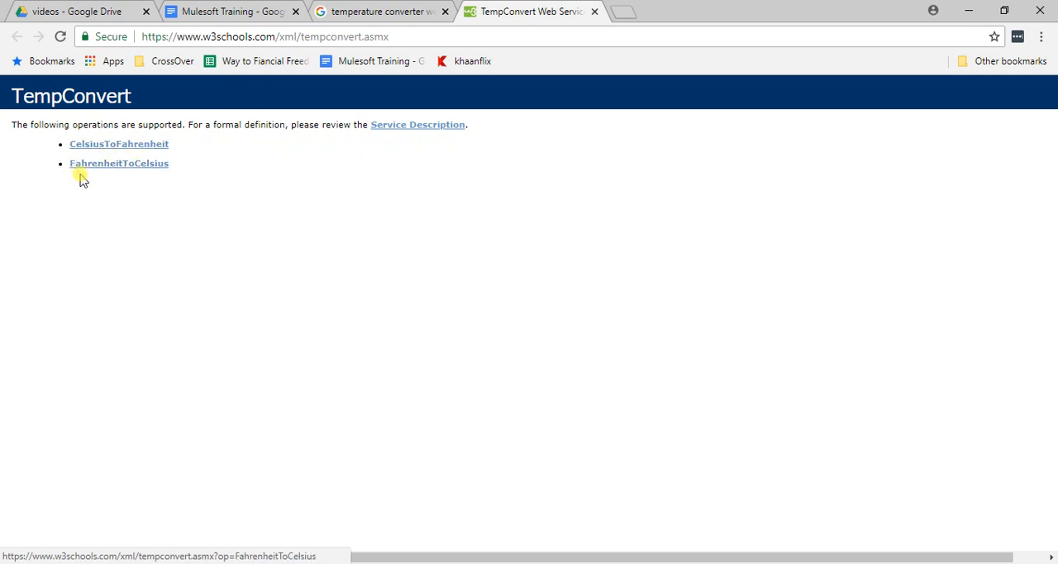
pyautogui.moveTo(417, 125)
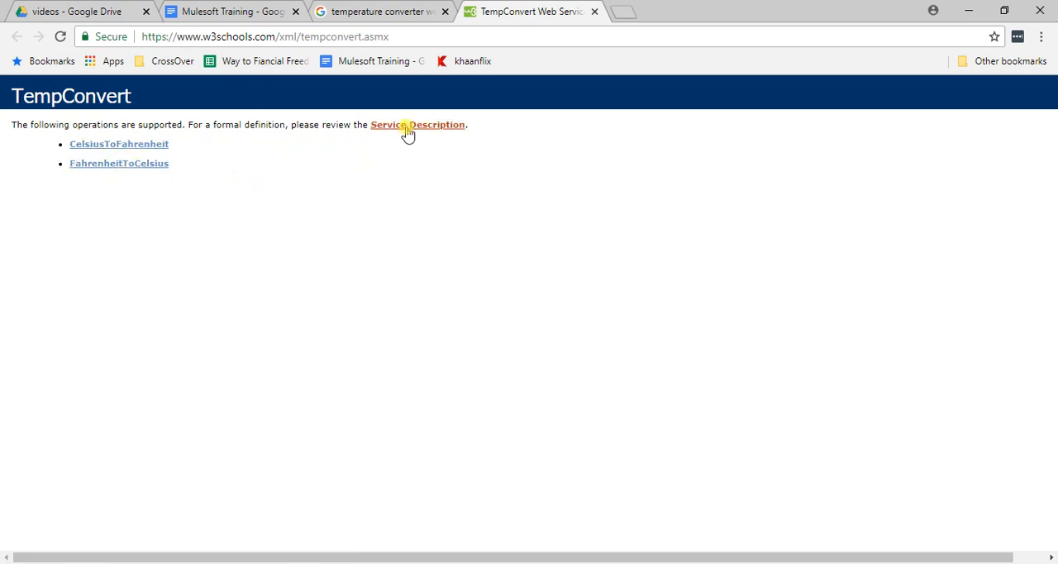
pyautogui.click(417, 124)
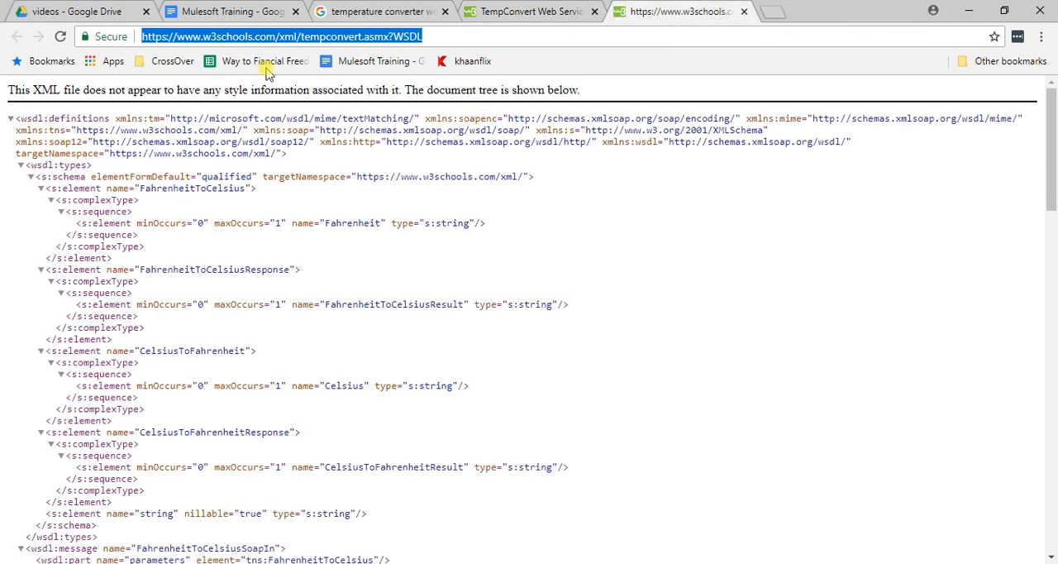
pyautogui.moveTo(294, 107)
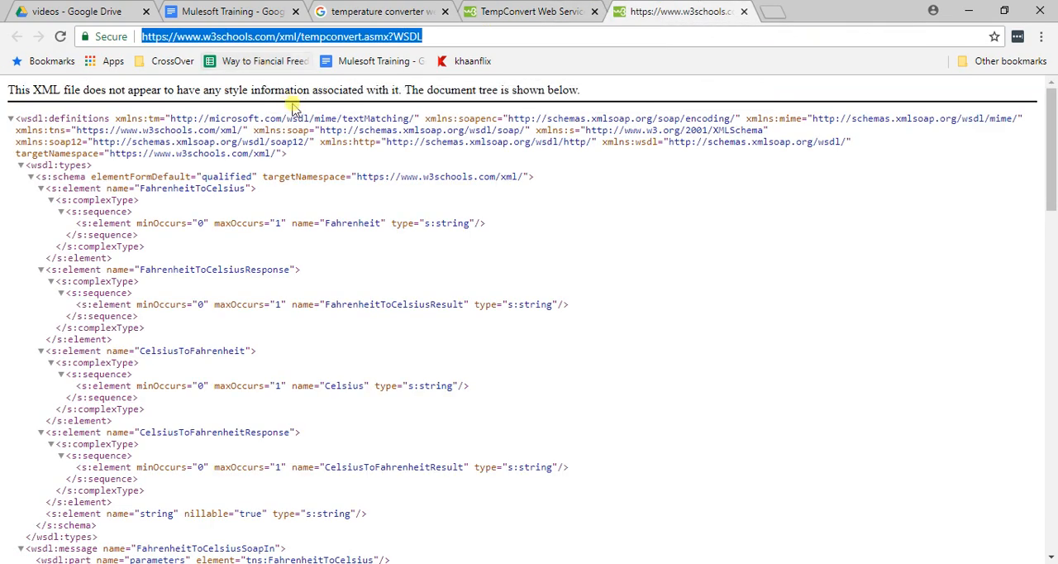
pyautogui.scroll(-3)
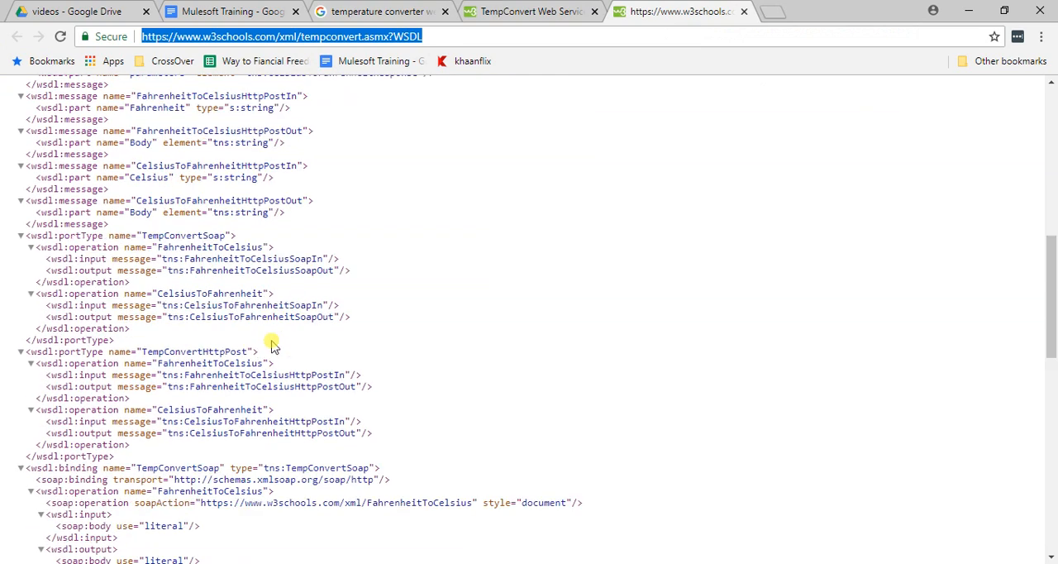
pyautogui.scroll(-3)
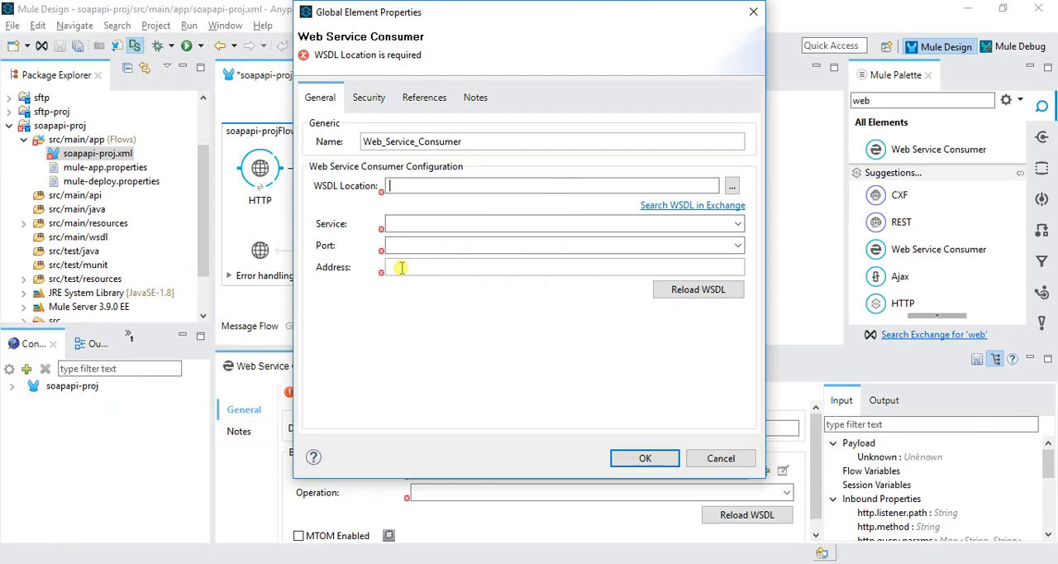
pyautogui.write('https://www.w3schools.com/xml/tempconvert.asmx?WSDL')
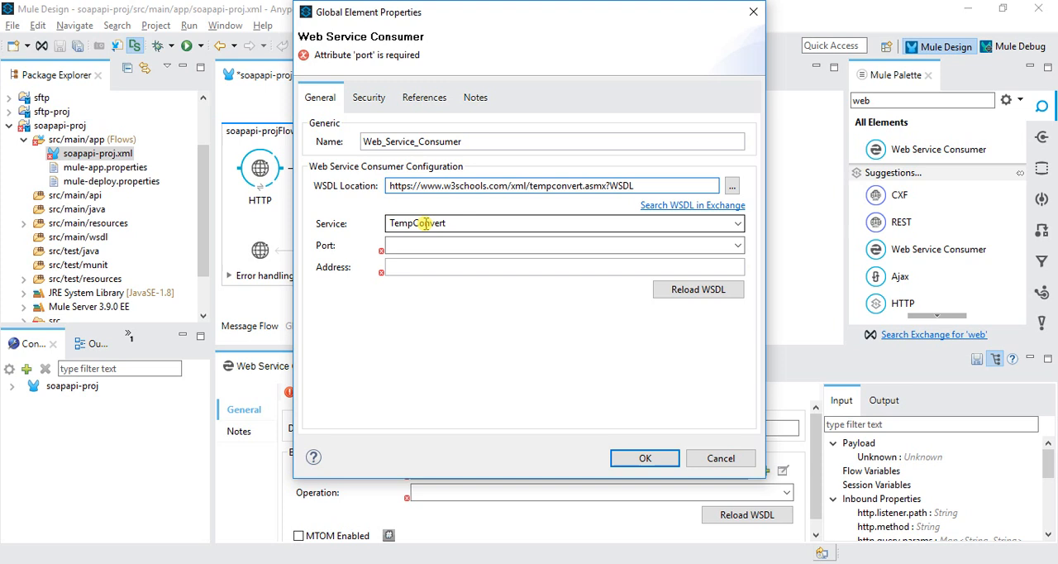
pyautogui.click(734, 245)
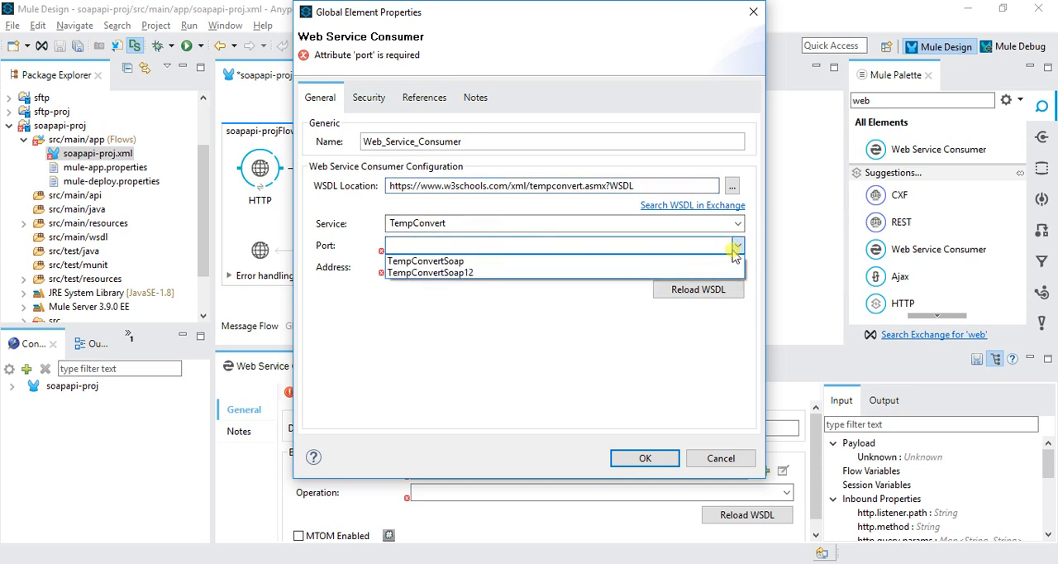
pyautogui.click(425, 261)
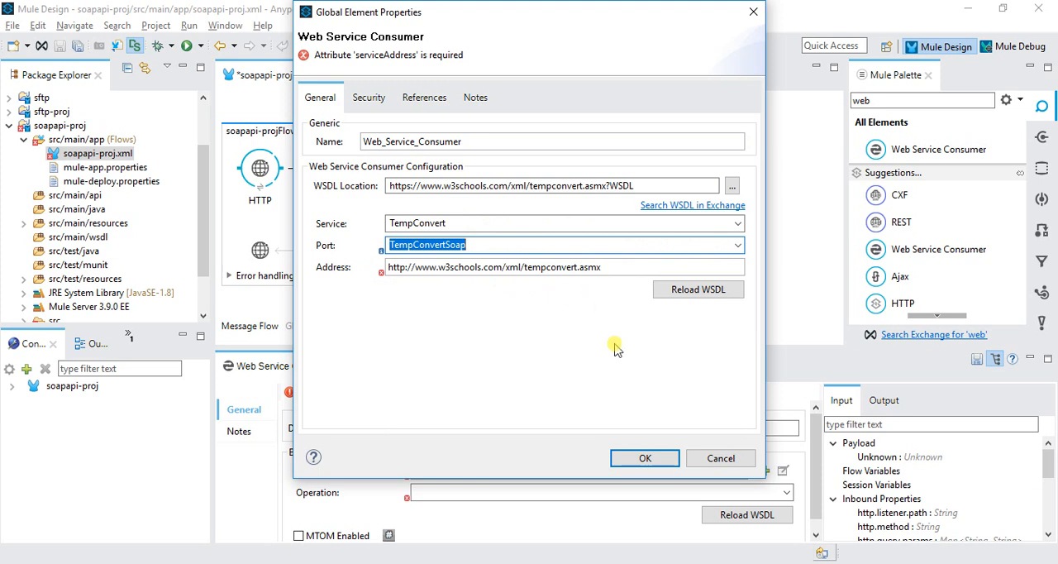
pyautogui.click(645, 458)
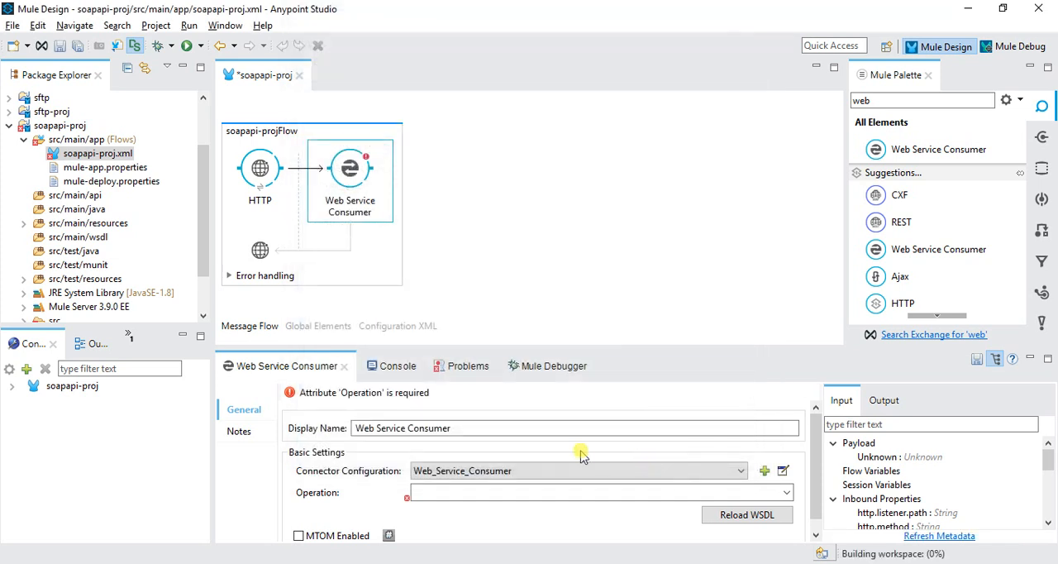
pyautogui.moveTo(527, 402)
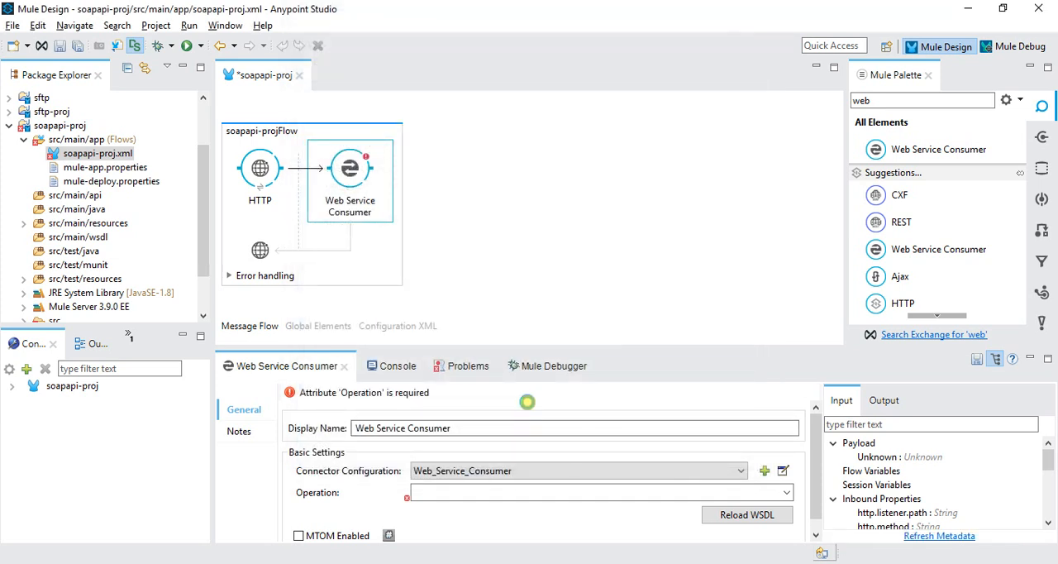
# - Select the CelsiusToFahrenheit operation for the Web Service Consumer
pyautogui.click(783, 493)
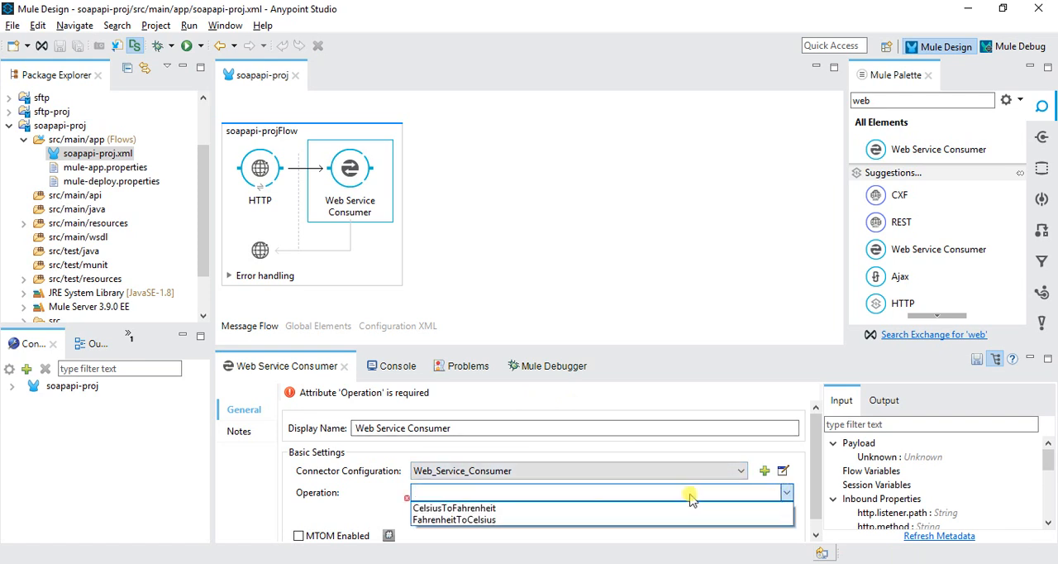
pyautogui.moveTo(453, 519)
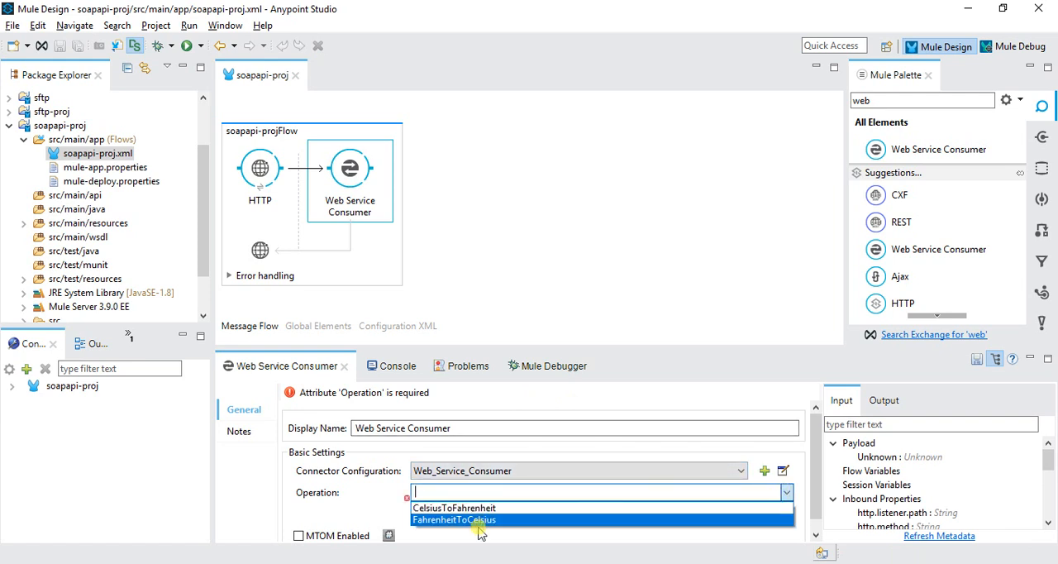
pyautogui.moveTo(453, 508)
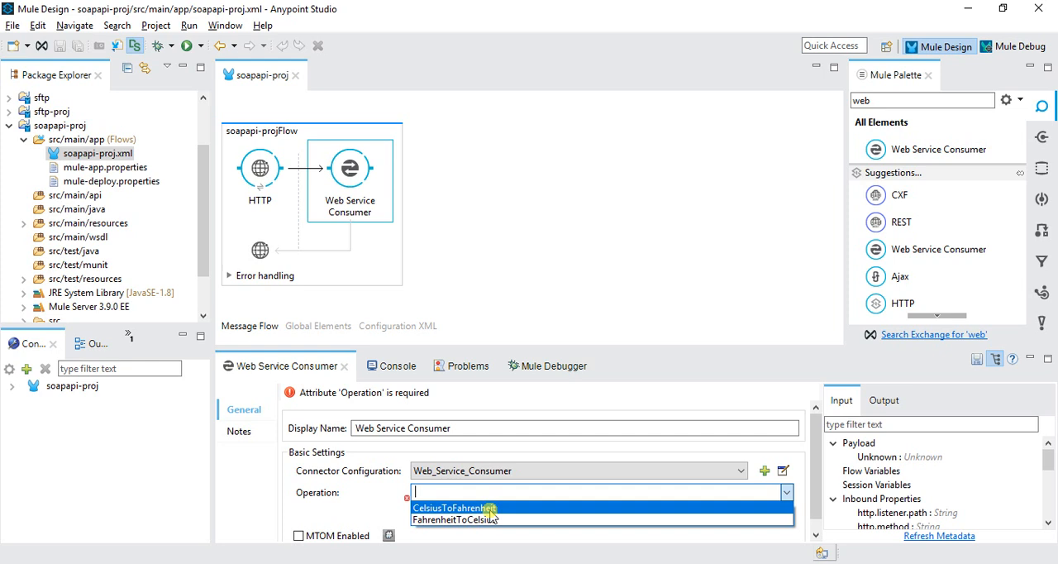
pyautogui.click(454, 508)
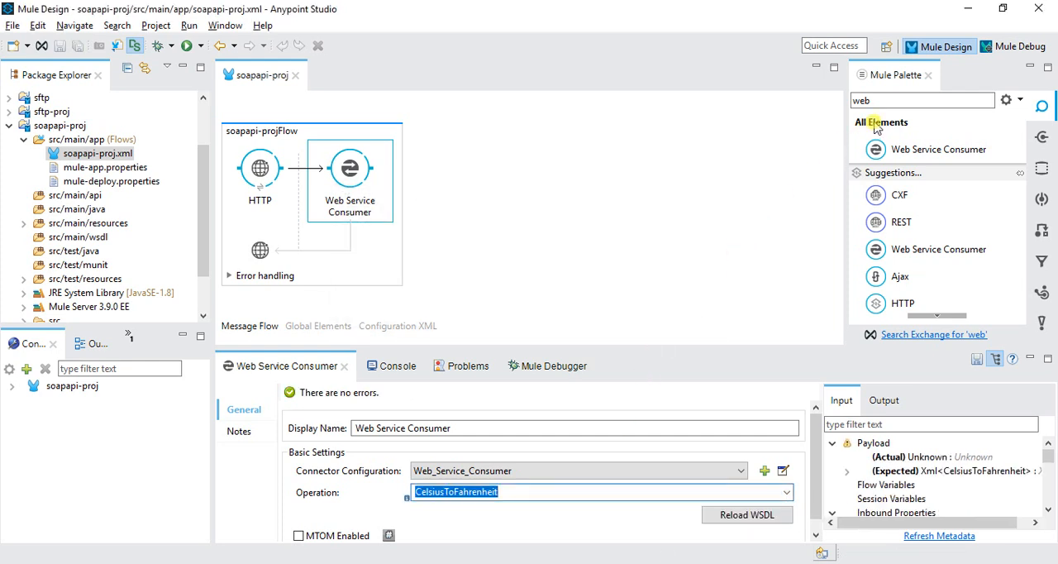
pyautogui.moveTo(879, 251)
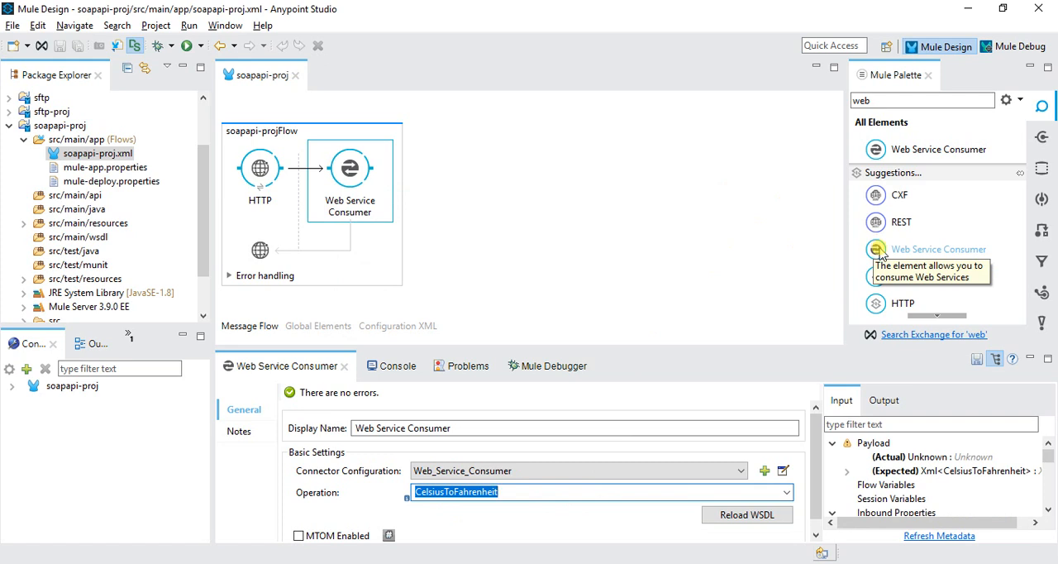
pyautogui.moveTo(489, 179)
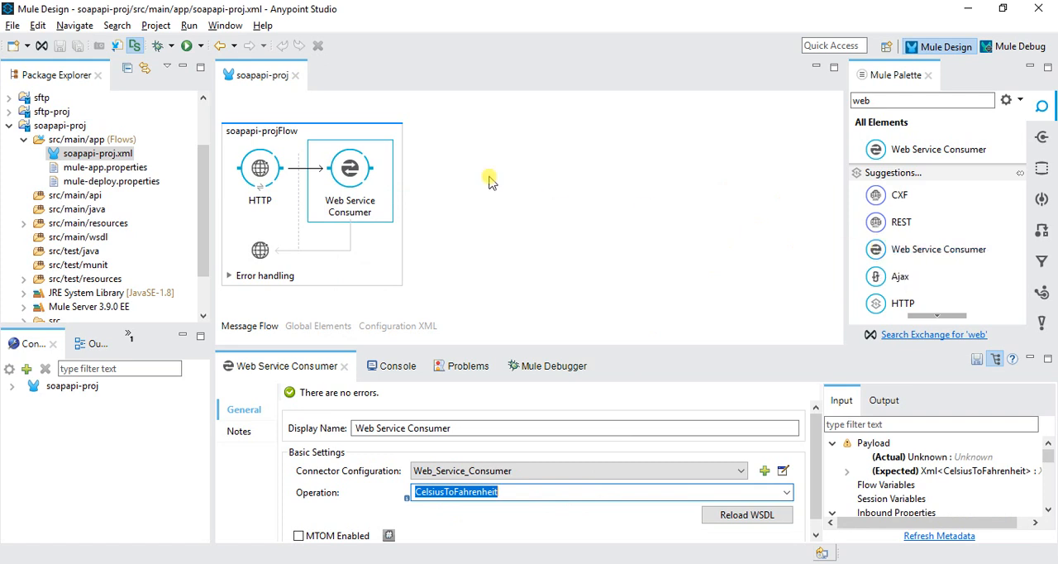
pyautogui.moveTo(350, 202)
pyautogui.write('tra')
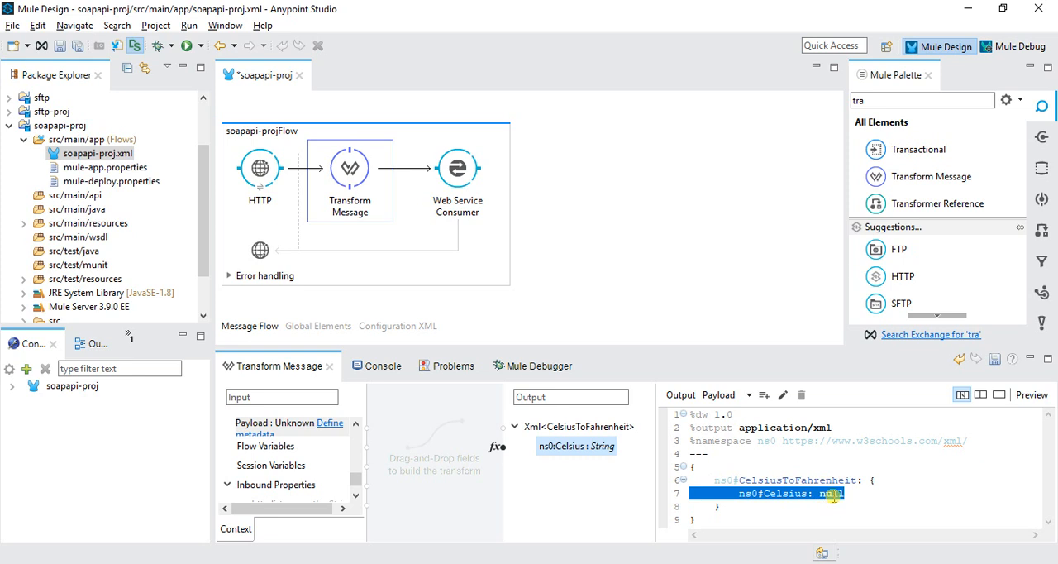
# - Replace the null Celsius value with 32 in the DataWeave script and save
pyautogui.doubleClick(830, 493)
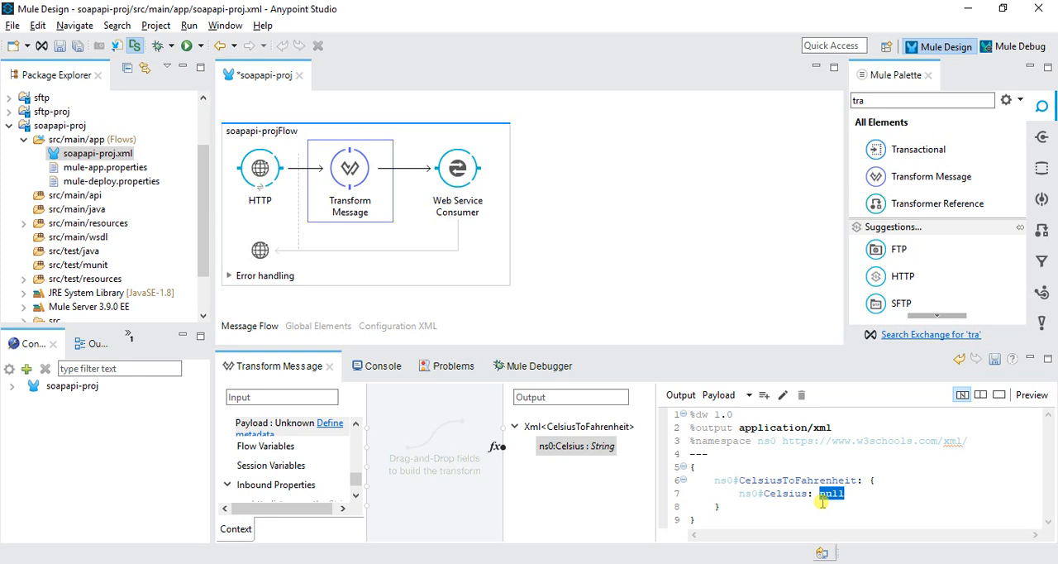
pyautogui.write('32')
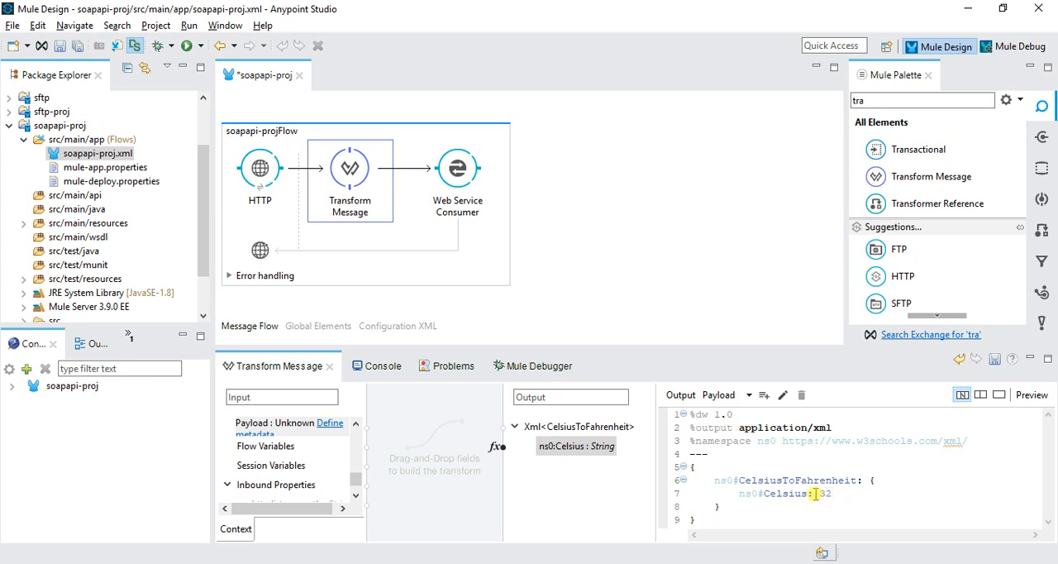
pyautogui.press('ctrl+s')
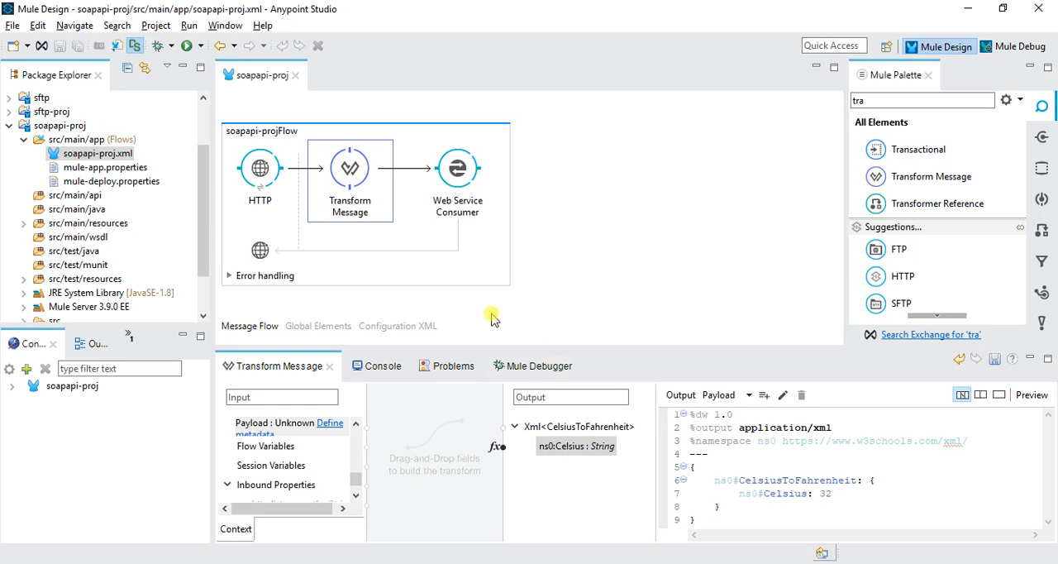
pyautogui.moveTo(417, 232)
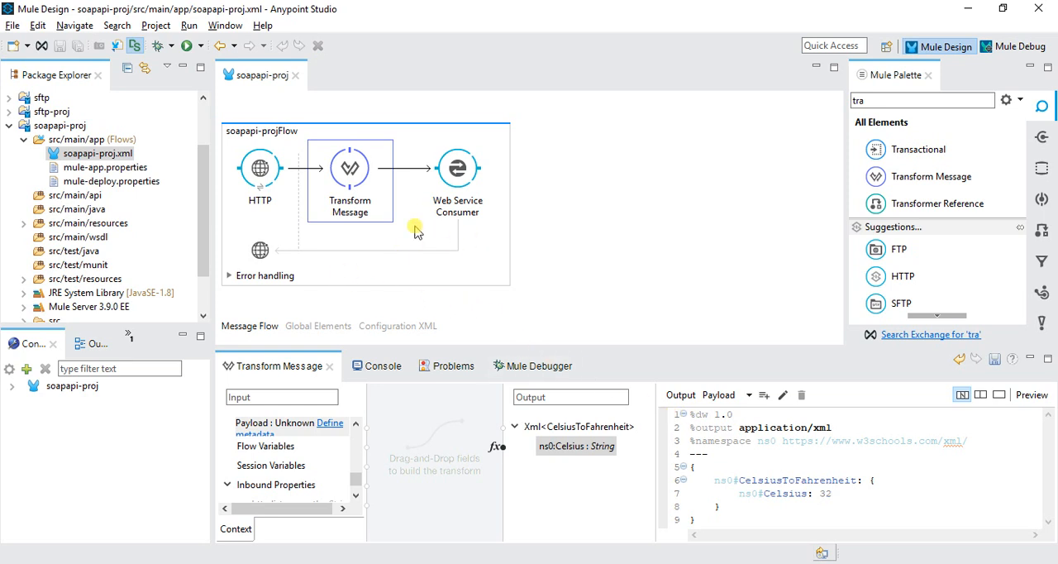
pyautogui.moveTo(582, 299)
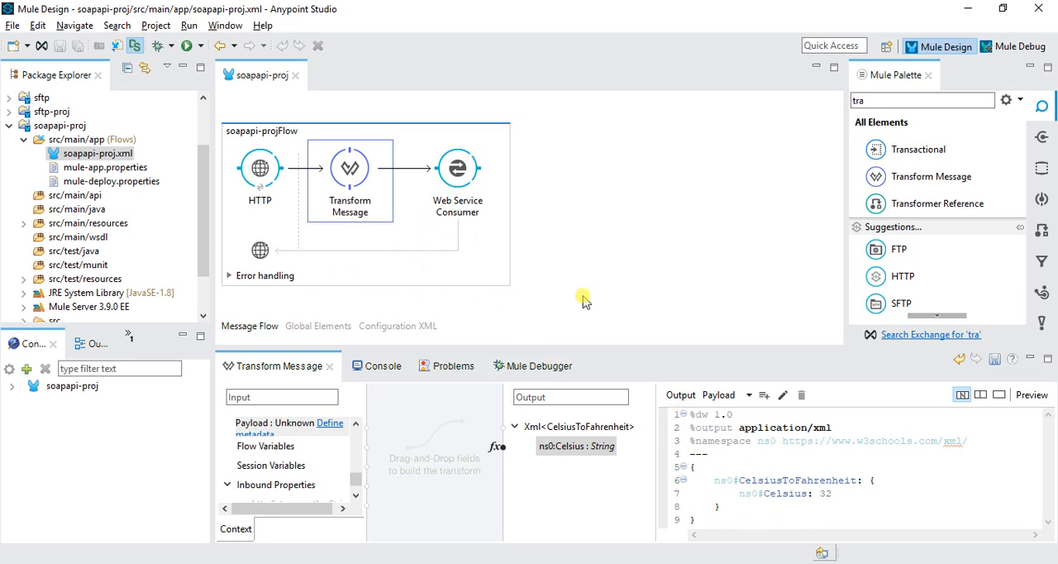
# - Begin a #[me... var expression in the Transform Message script
pyautogui.click(456, 168)
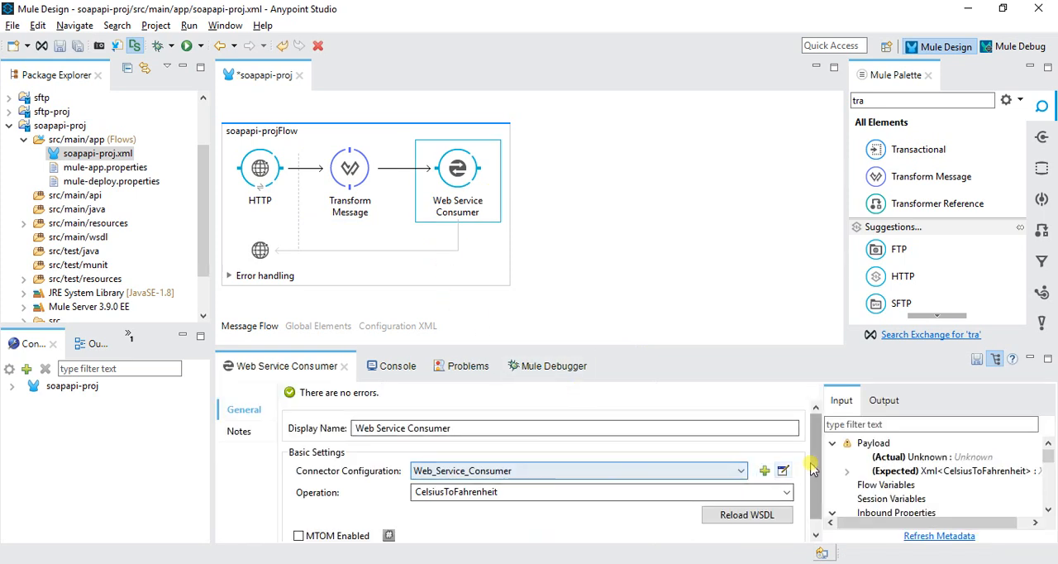
pyautogui.click(349, 169)
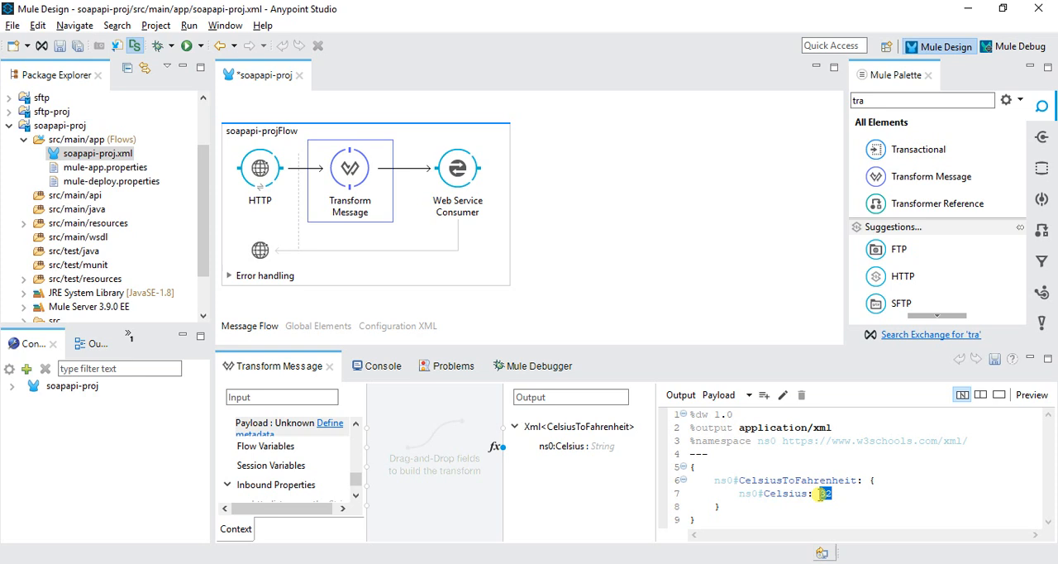
pyautogui.write('#')
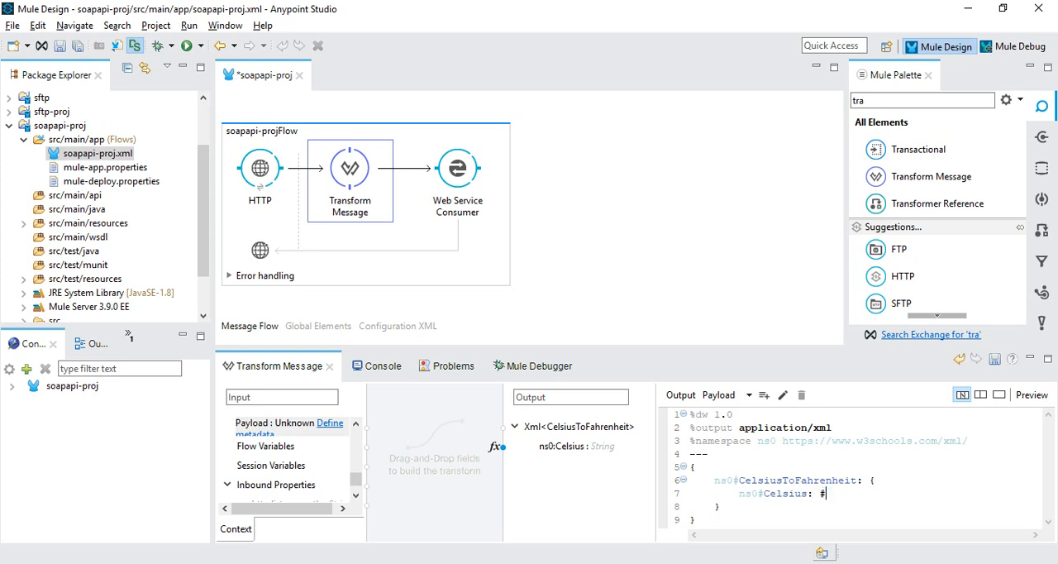
pyautogui.write('me')
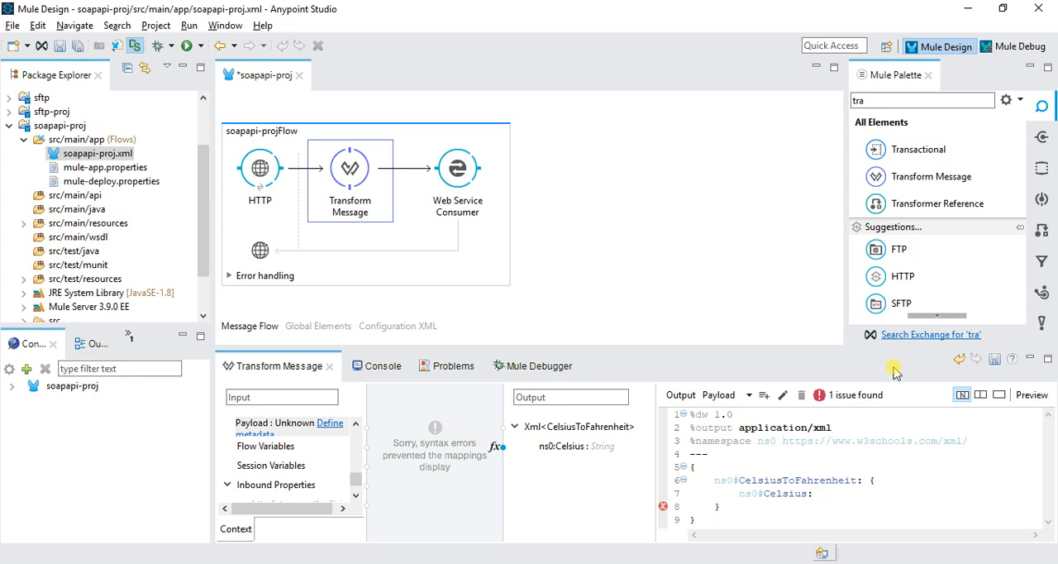
pyautogui.write('va')
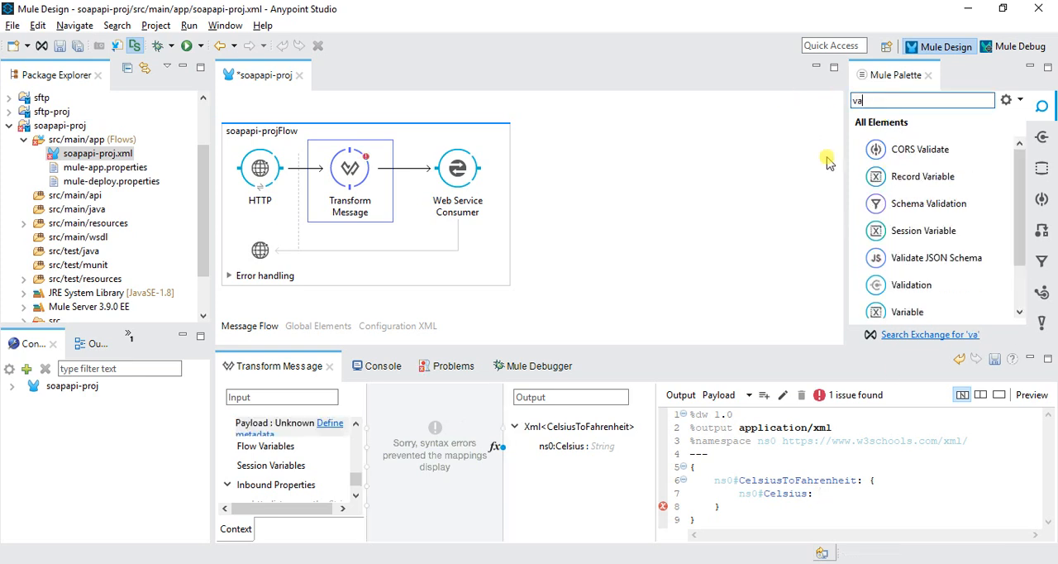
pyautogui.write('r')
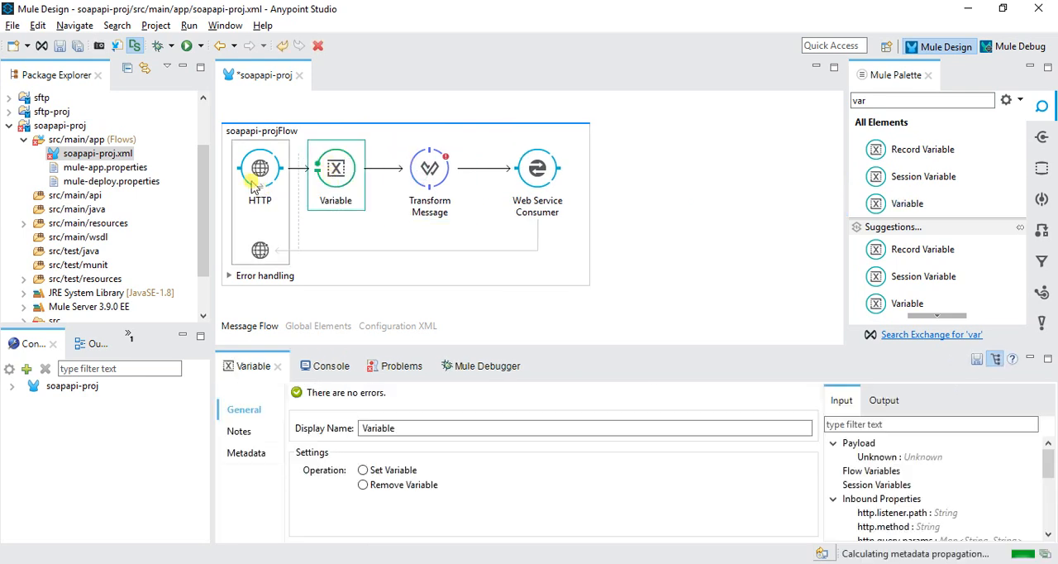
# - Set the HTTP listener path to /{temp}
pyautogui.click(259, 169)
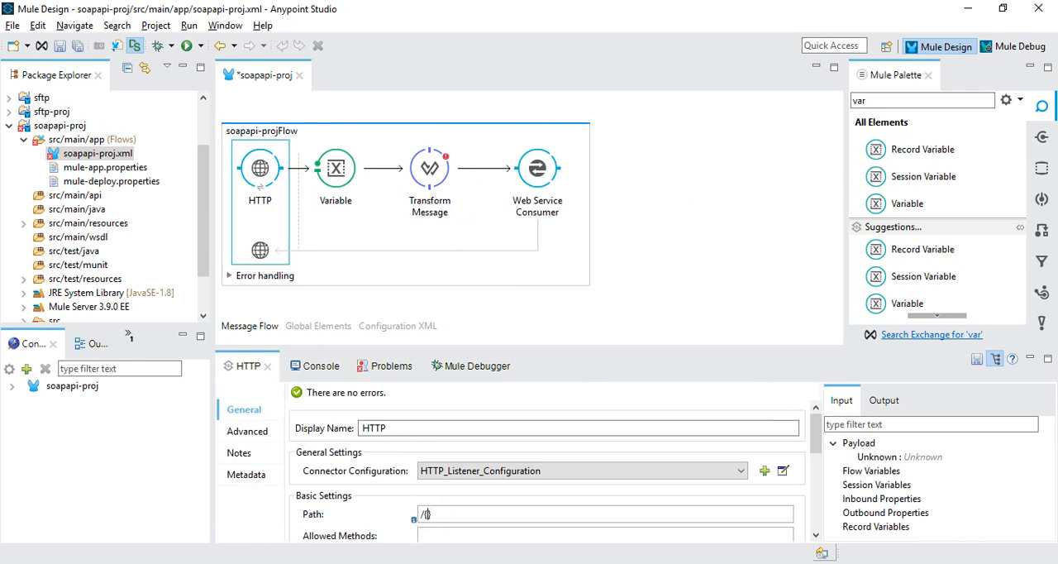
pyautogui.write('{temp}')
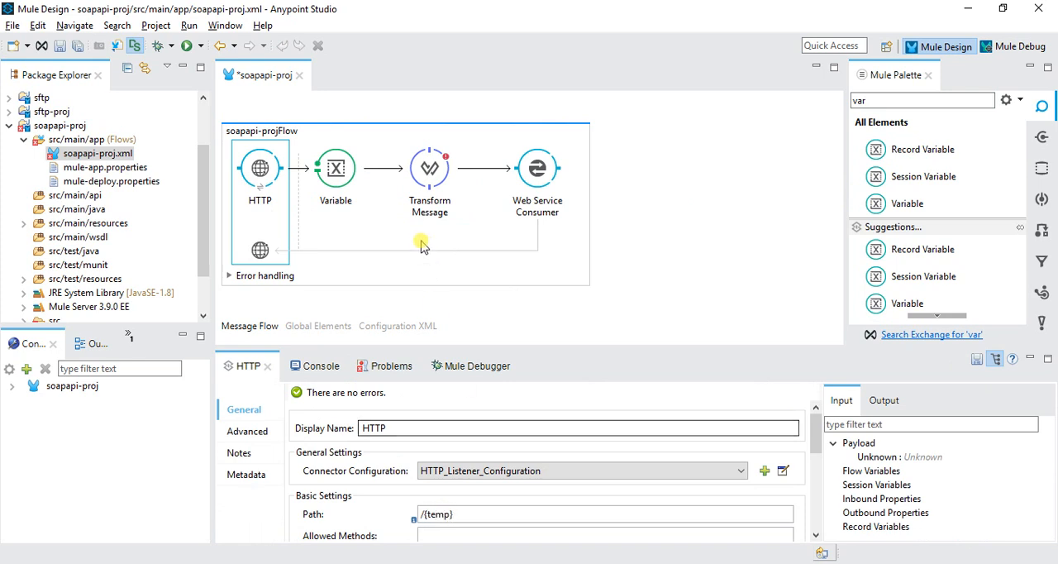
# - Configure a Set Variable named temperature with value expression #[message...]
pyautogui.click(336, 169)
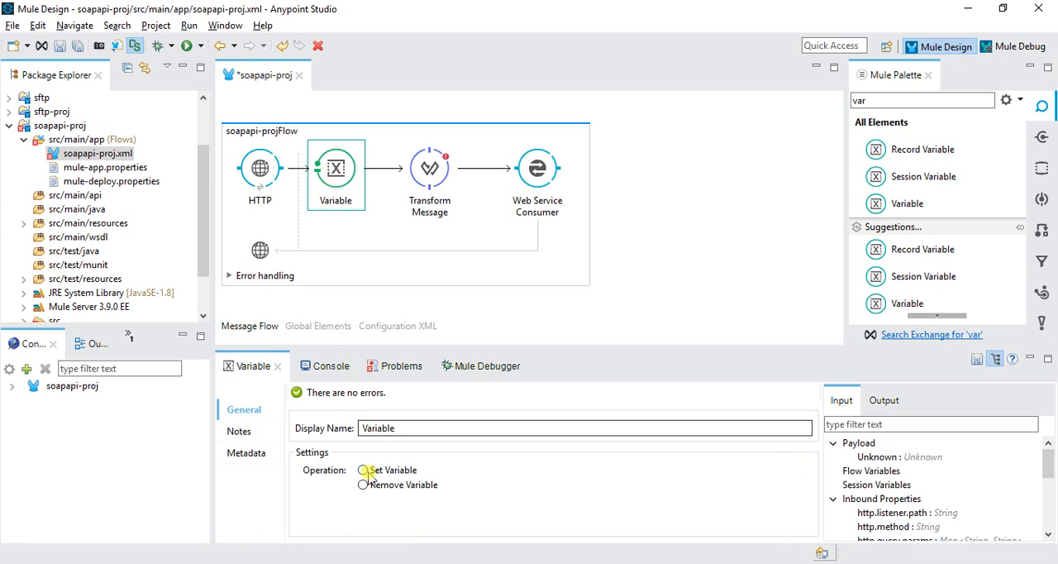
pyautogui.click(362, 470)
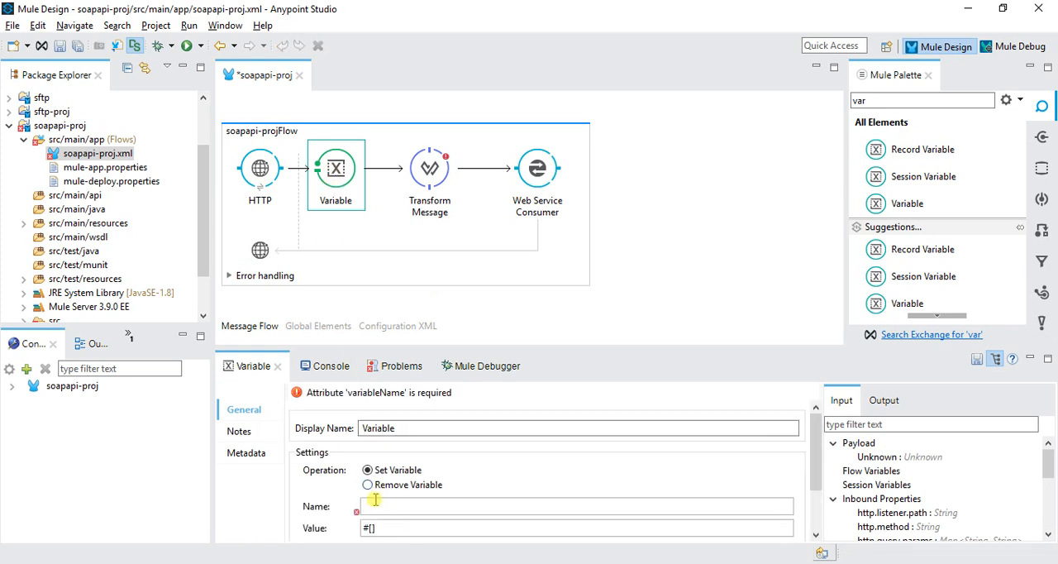
pyautogui.write('tempert')
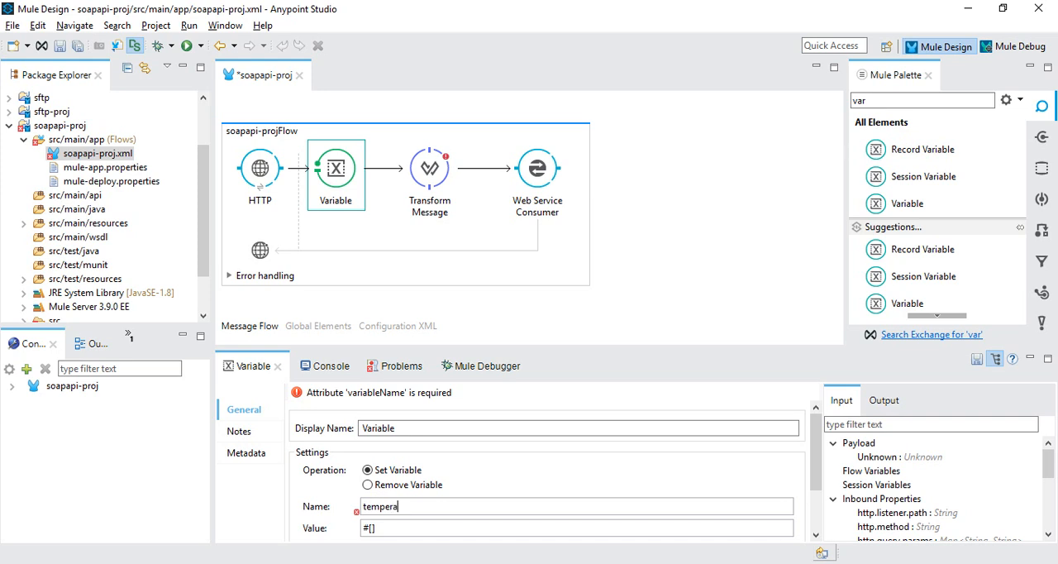
pyautogui.write('ture')
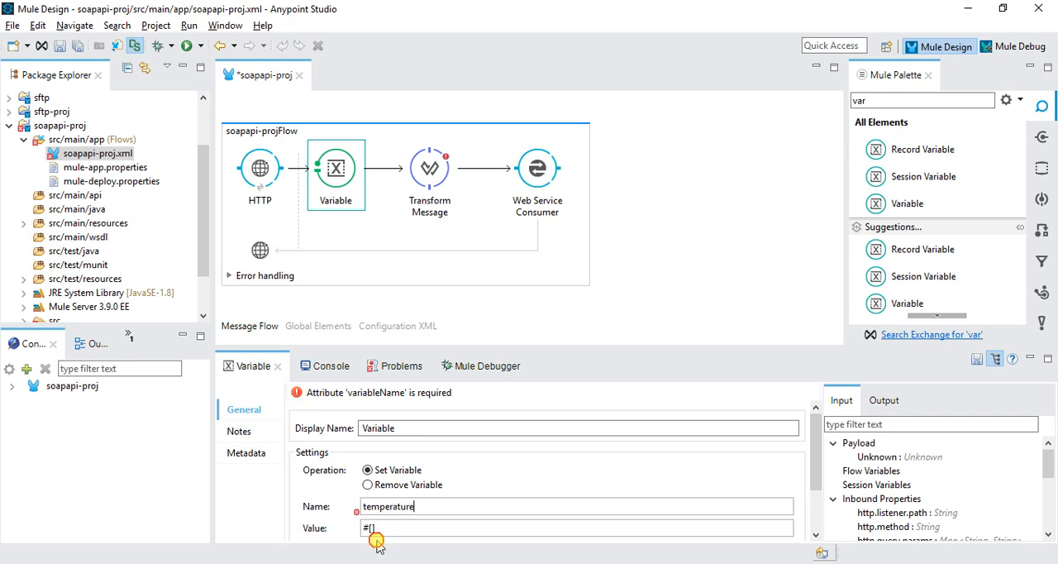
pyautogui.write('mess')
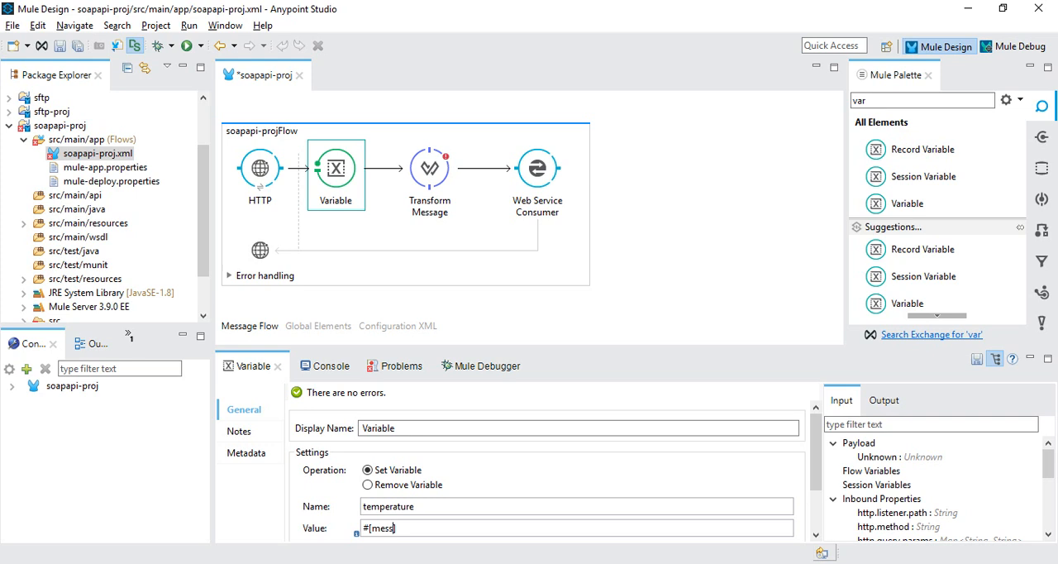
pyautogui.write('age.')
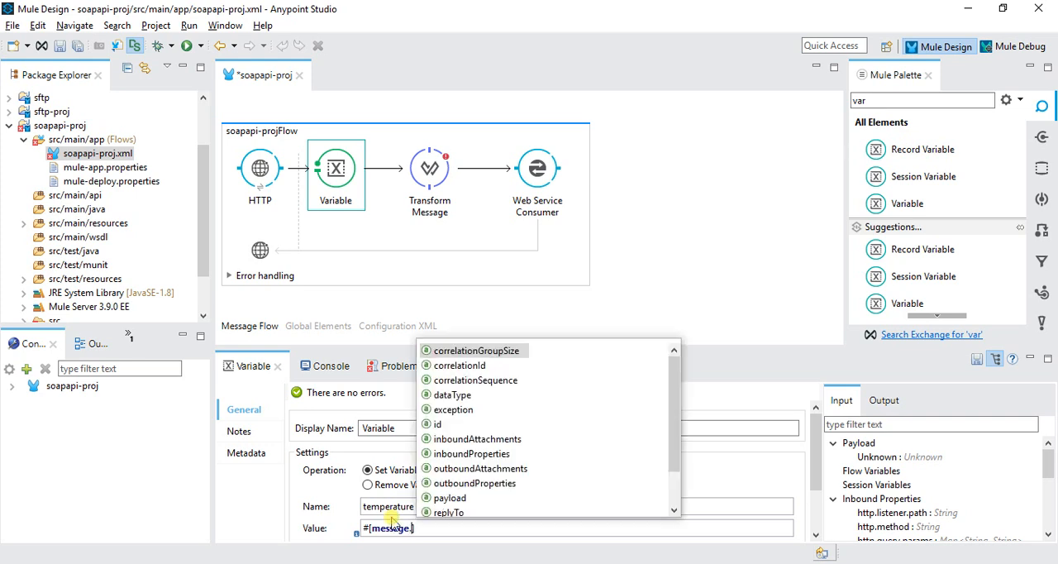
pyautogui.moveTo(459, 364)
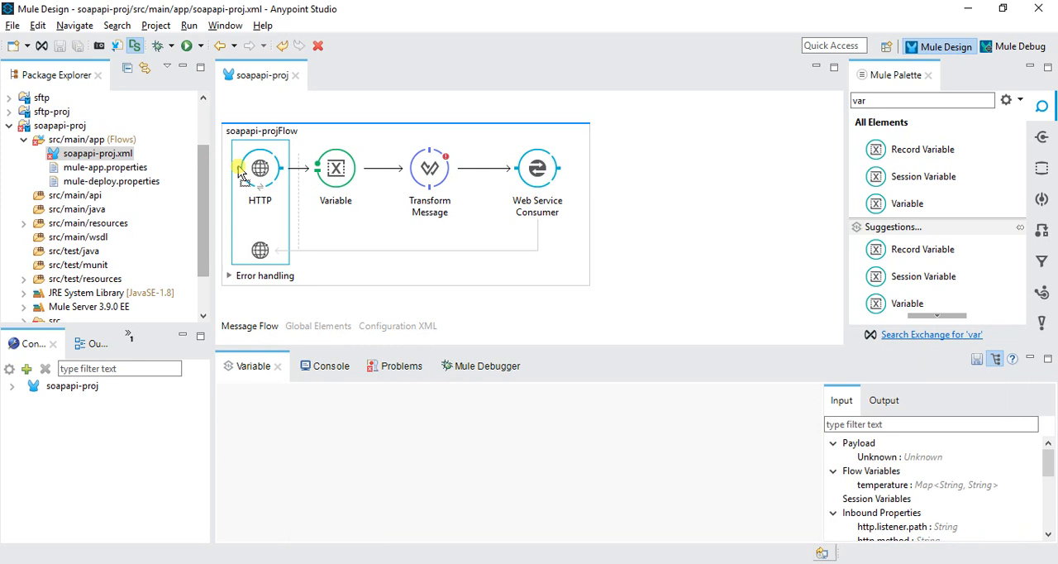
# - Set ns0#Celsius to flowVars.temperature in the Transform Message DataWeave script
pyautogui.click(260, 168)
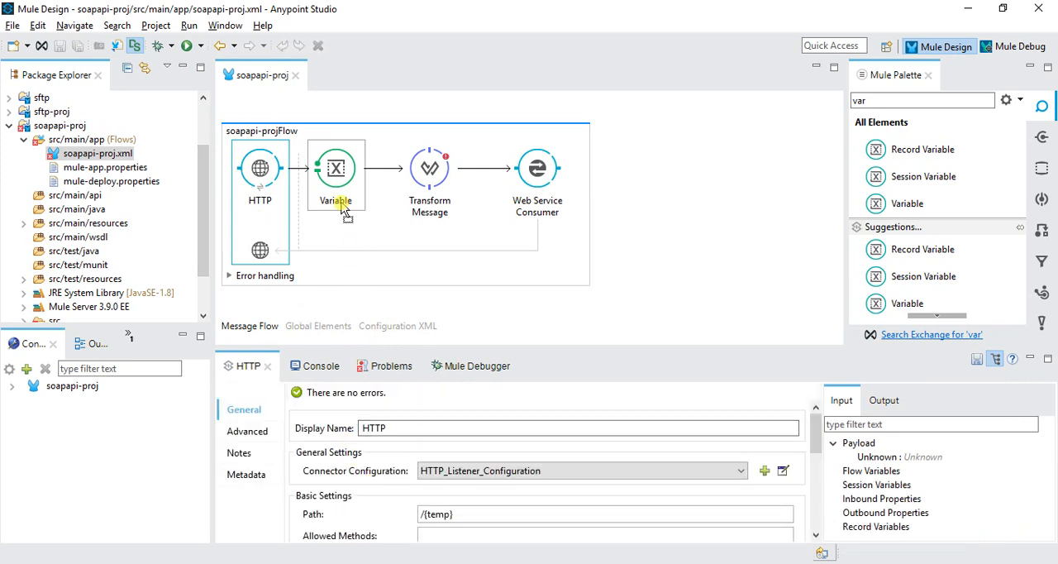
pyautogui.click(336, 169)
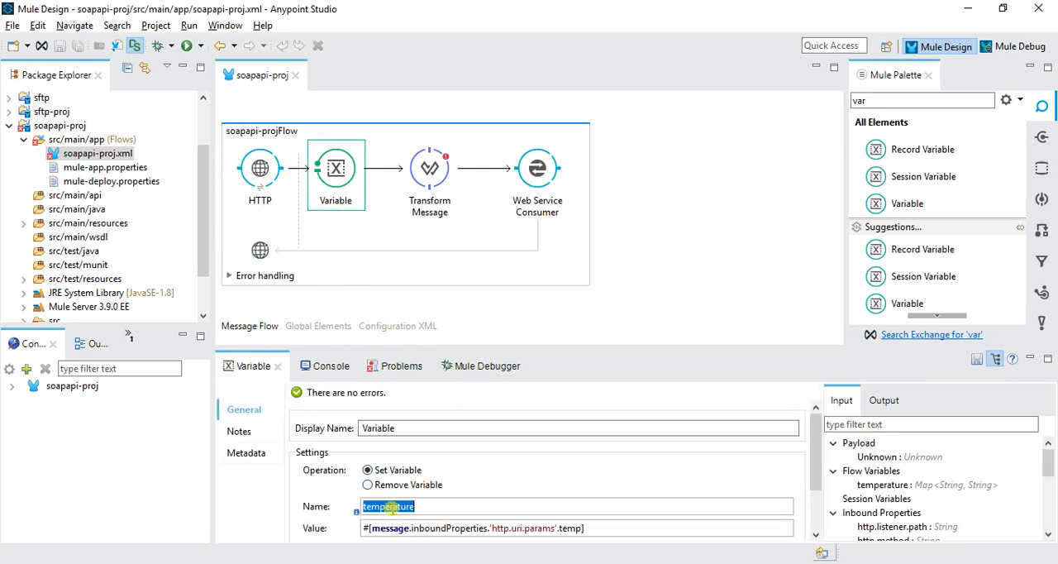
pyautogui.click(430, 168)
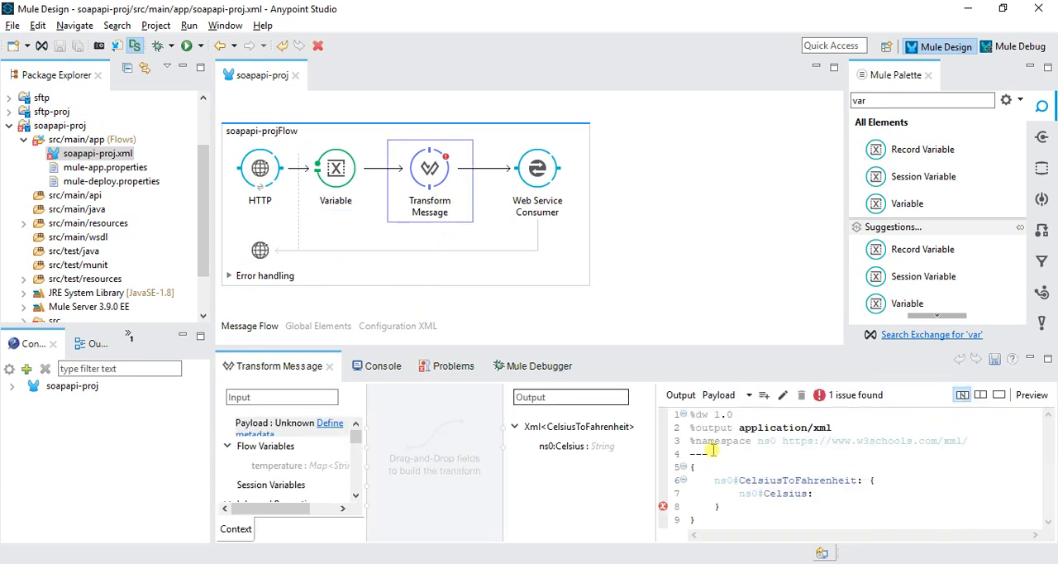
pyautogui.write('flowVars.')
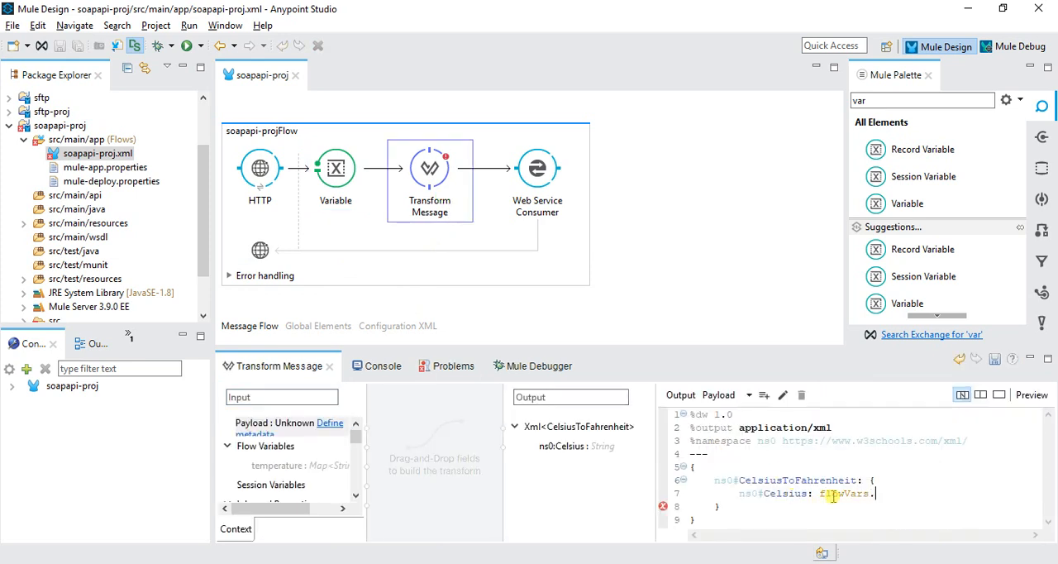
pyautogui.write('temperature')
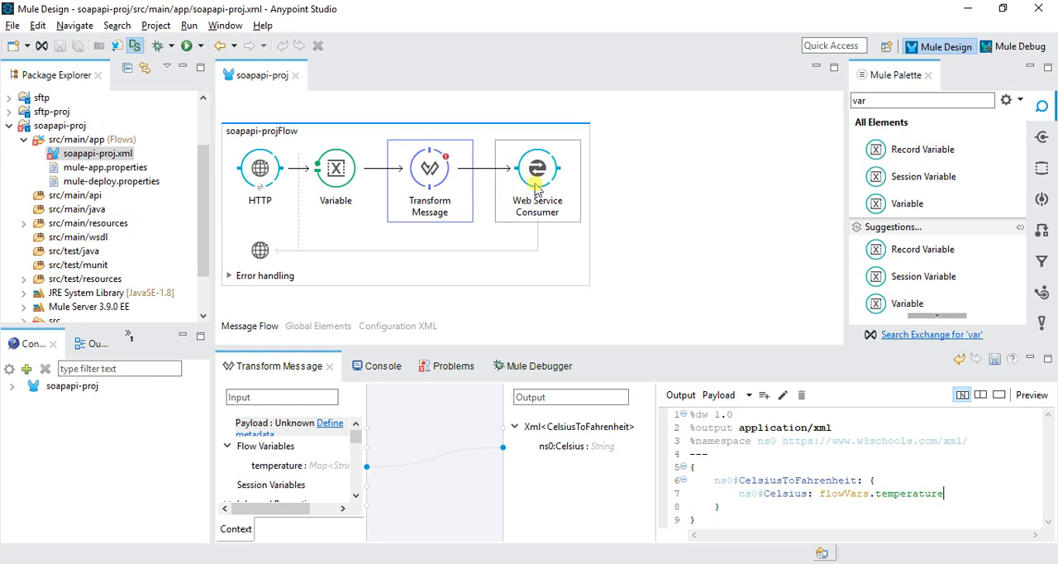
# - Run soapapi-proj as a Mule Application and follow the Console startup log
pyautogui.click(535, 169)
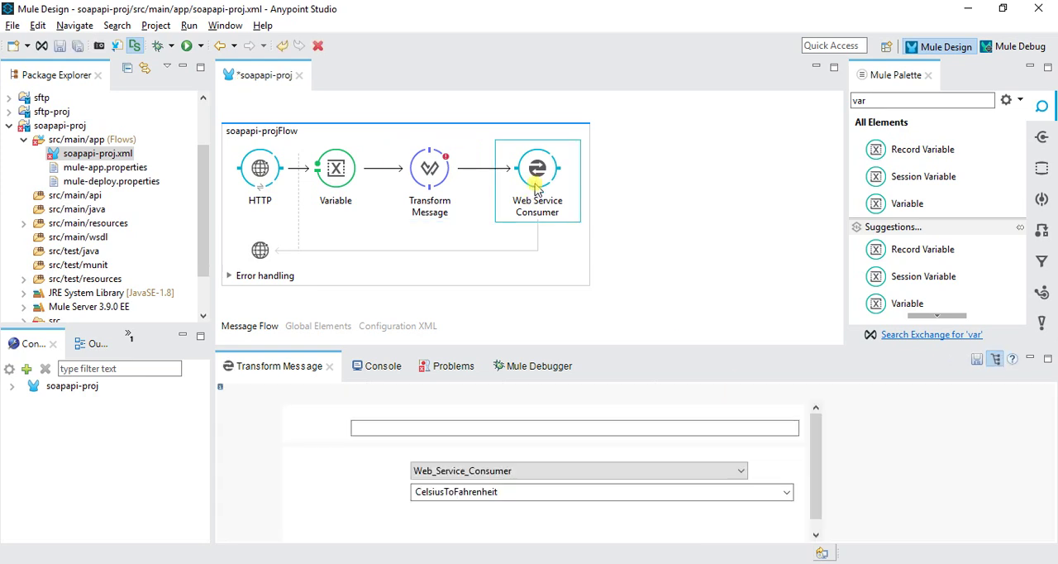
pyautogui.click(537, 168)
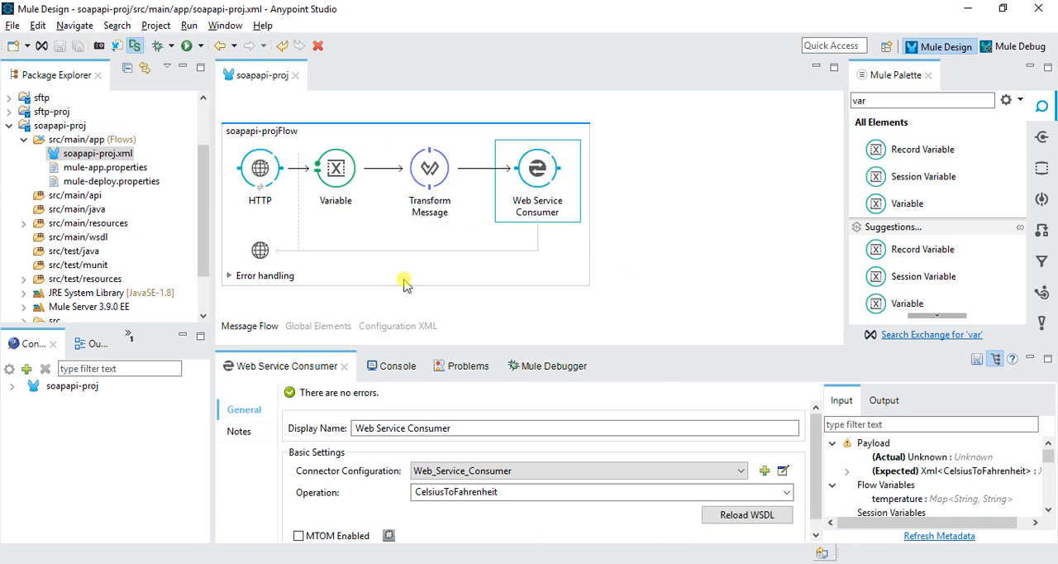
pyautogui.click(63, 126)
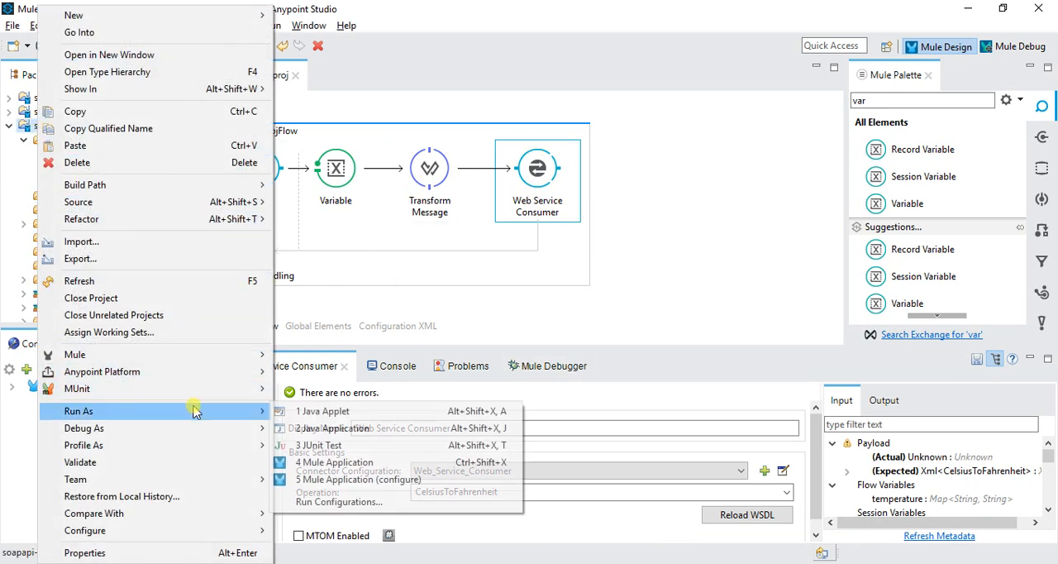
pyautogui.click(334, 461)
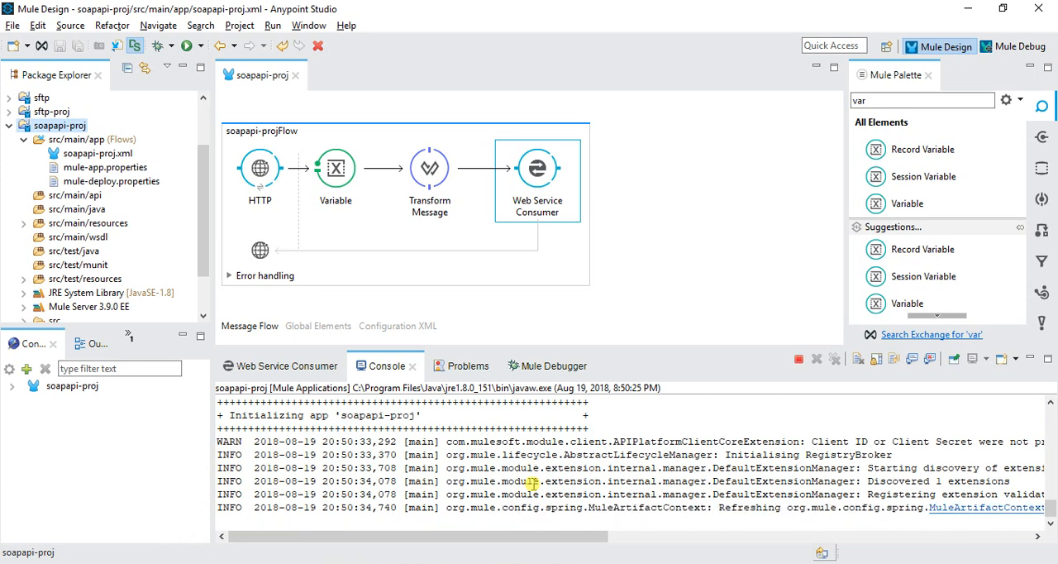
pyautogui.scroll(-3)
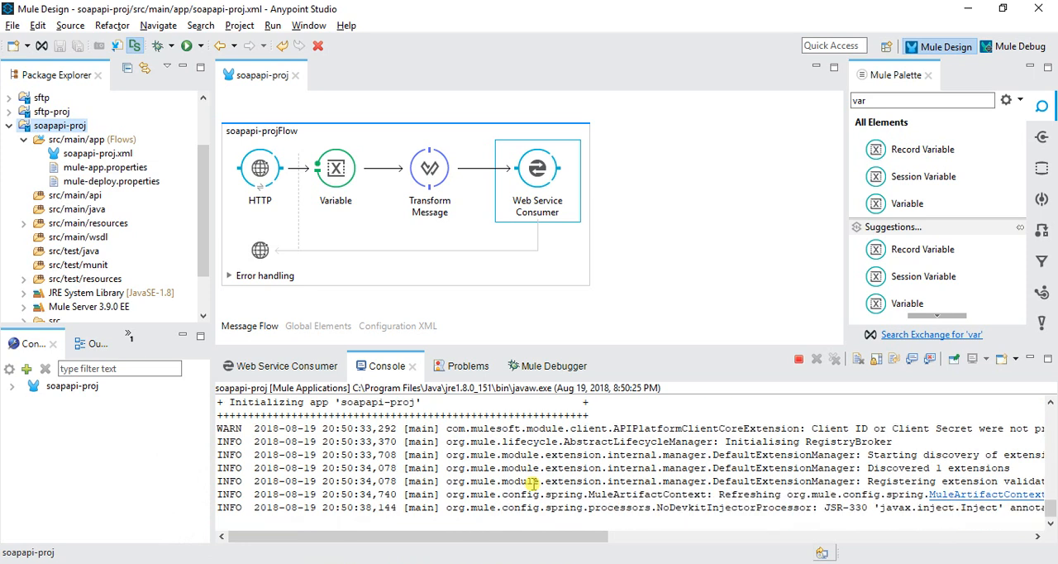
pyautogui.scroll(-3)
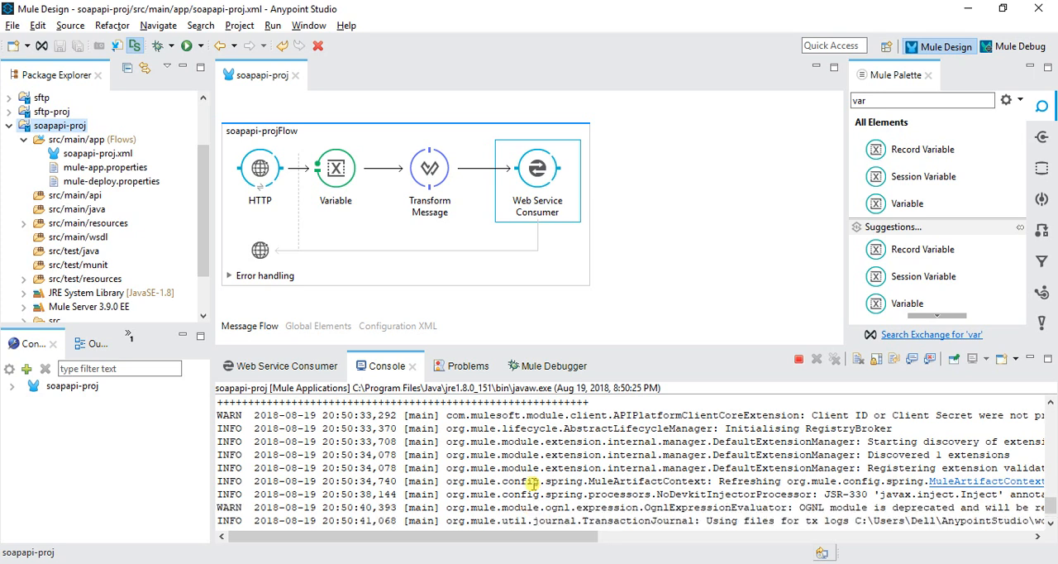
pyautogui.scroll(-3)
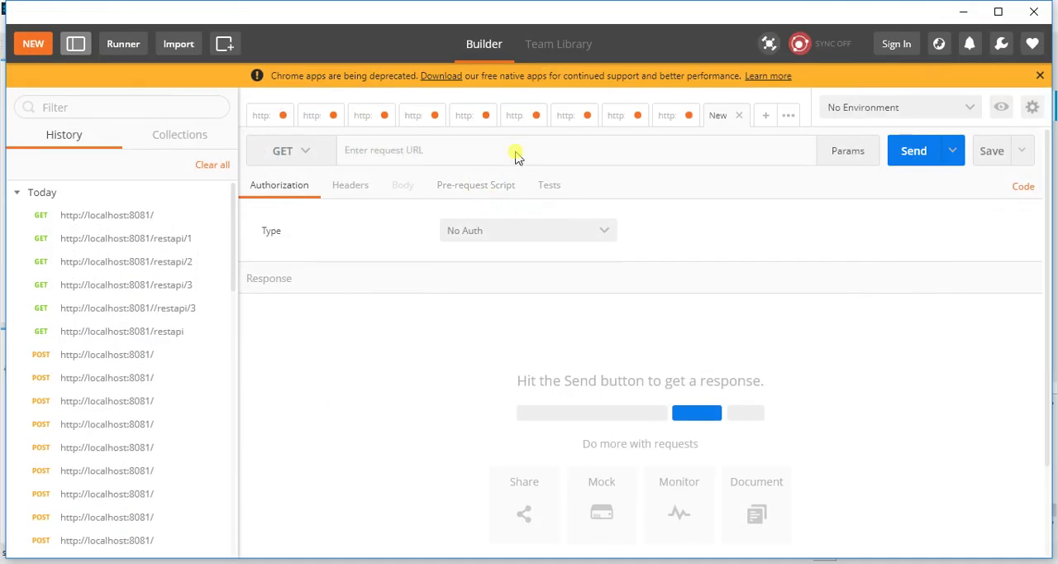
pyautogui.write('localhost:')
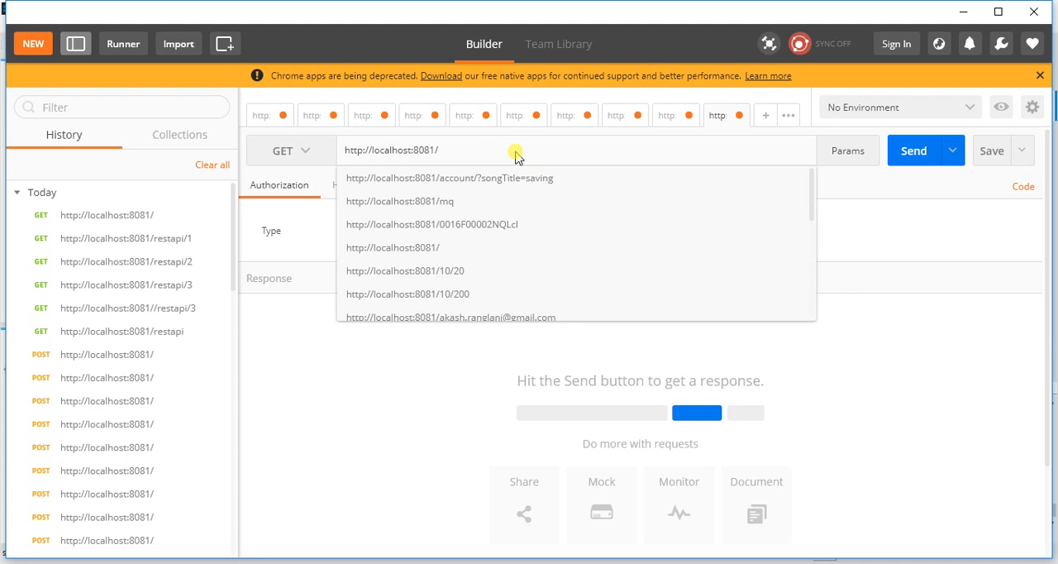
pyautogui.write('80')
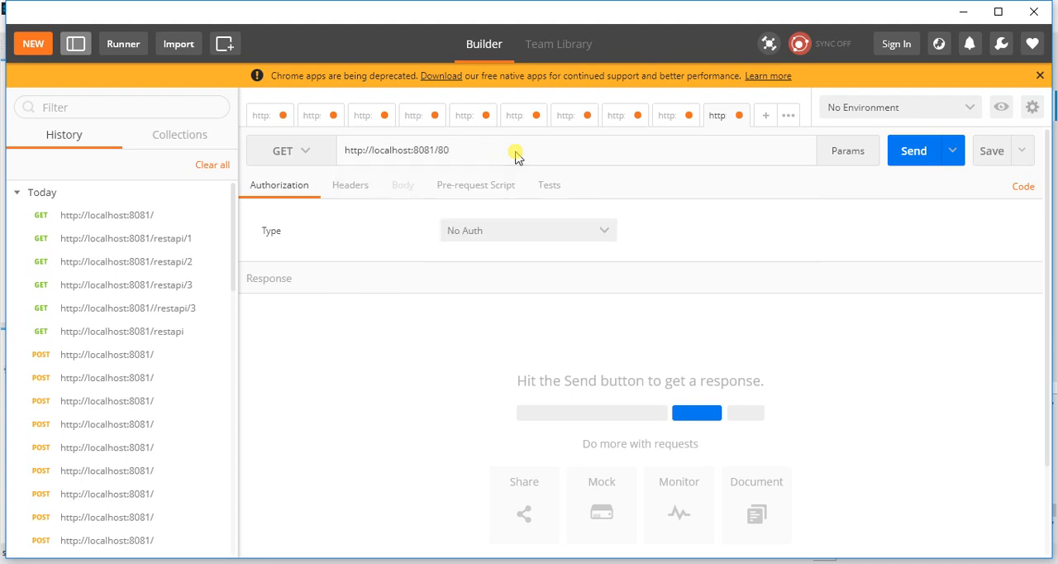
pyautogui.moveTo(913, 149)
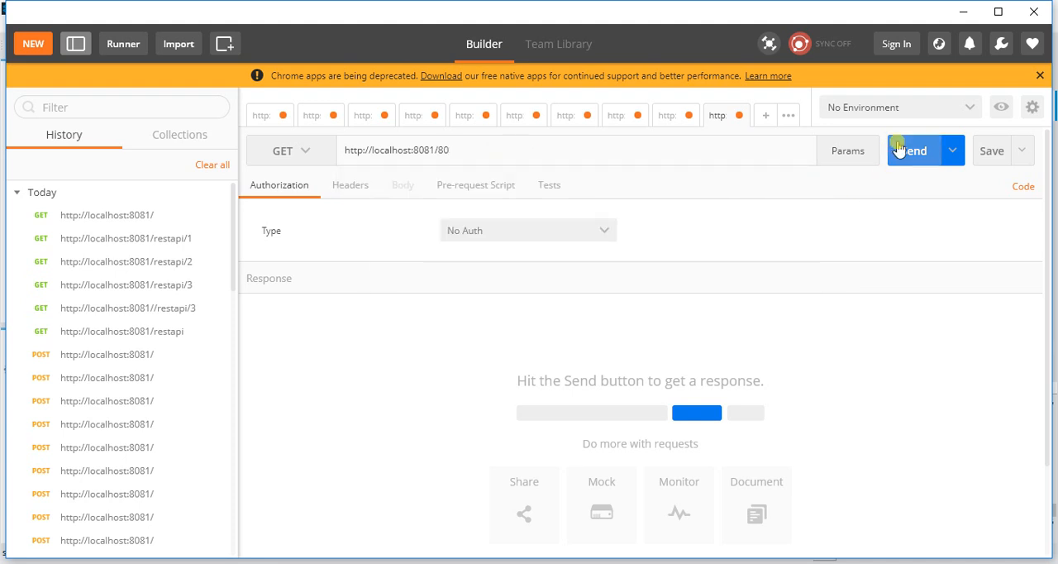
pyautogui.click(913, 149)
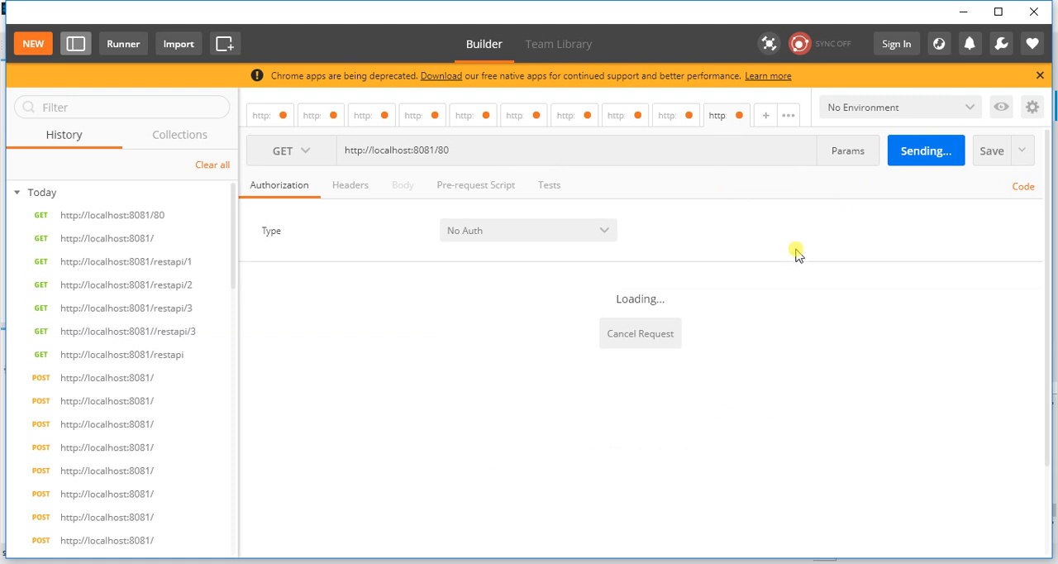
pyautogui.moveTo(761, 307)
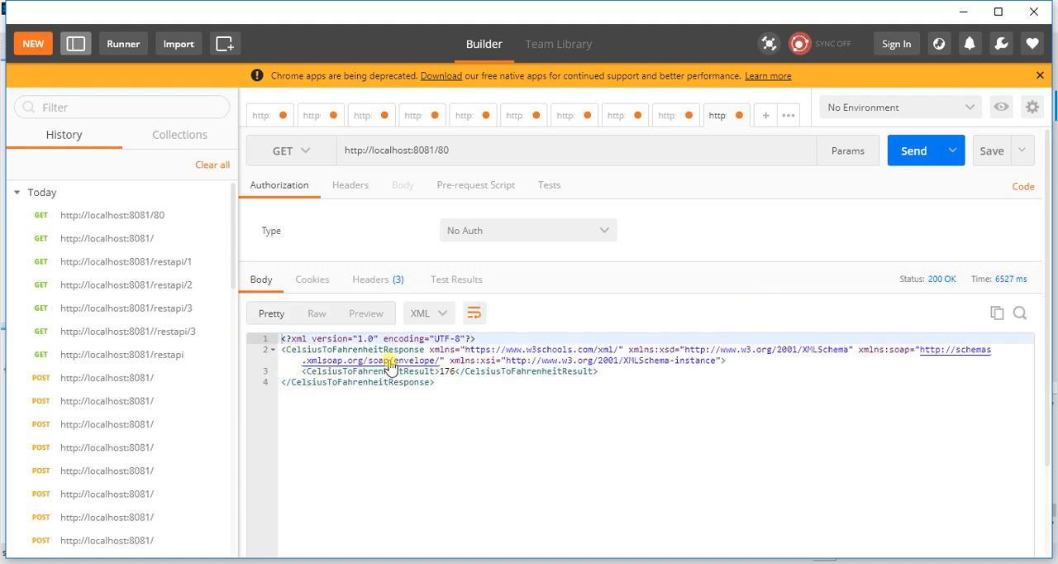
pyautogui.moveTo(437, 370)
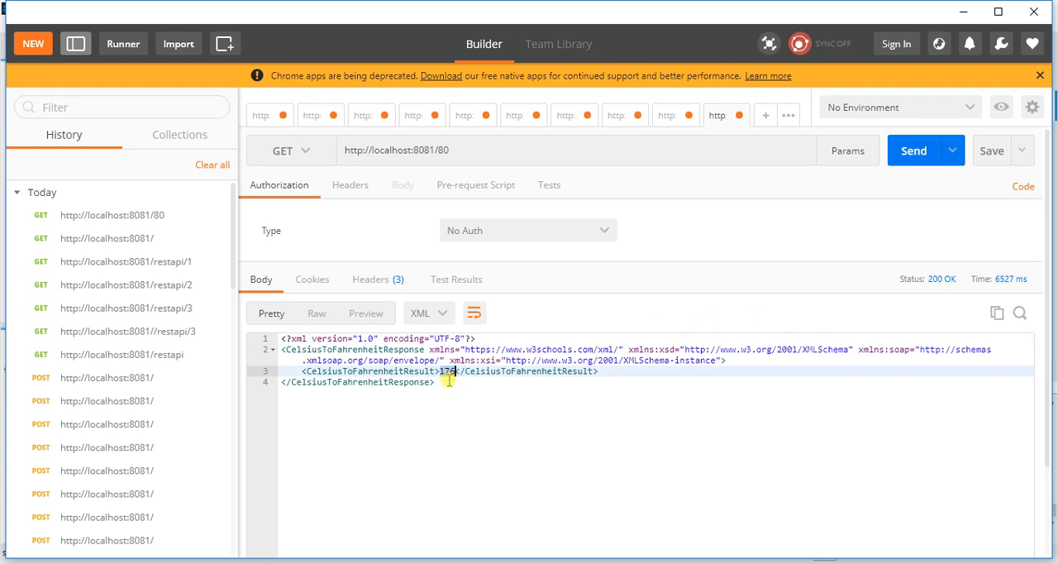
pyautogui.moveTo(340, 347)
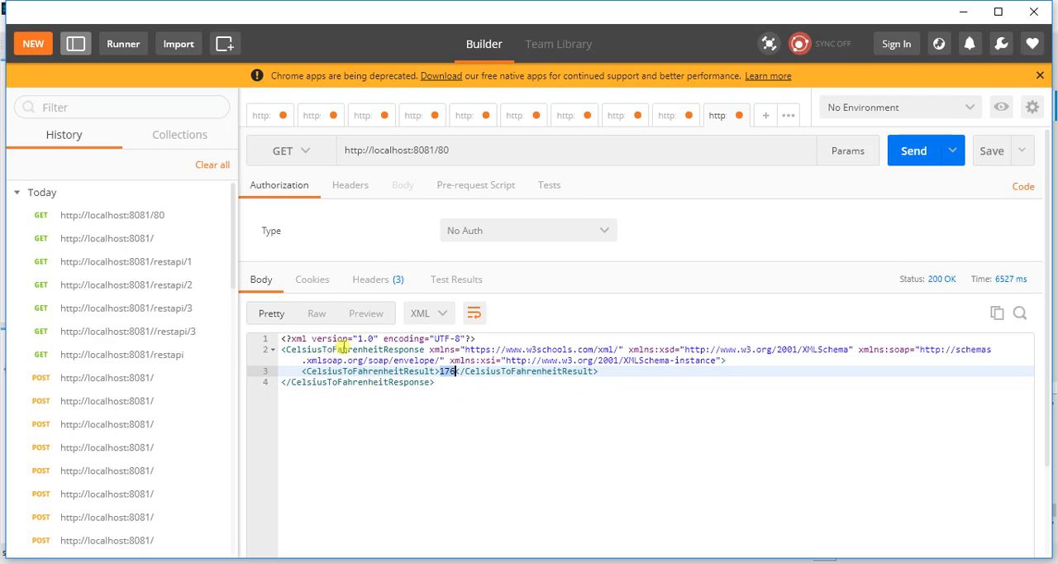
pyautogui.moveTo(460, 395)
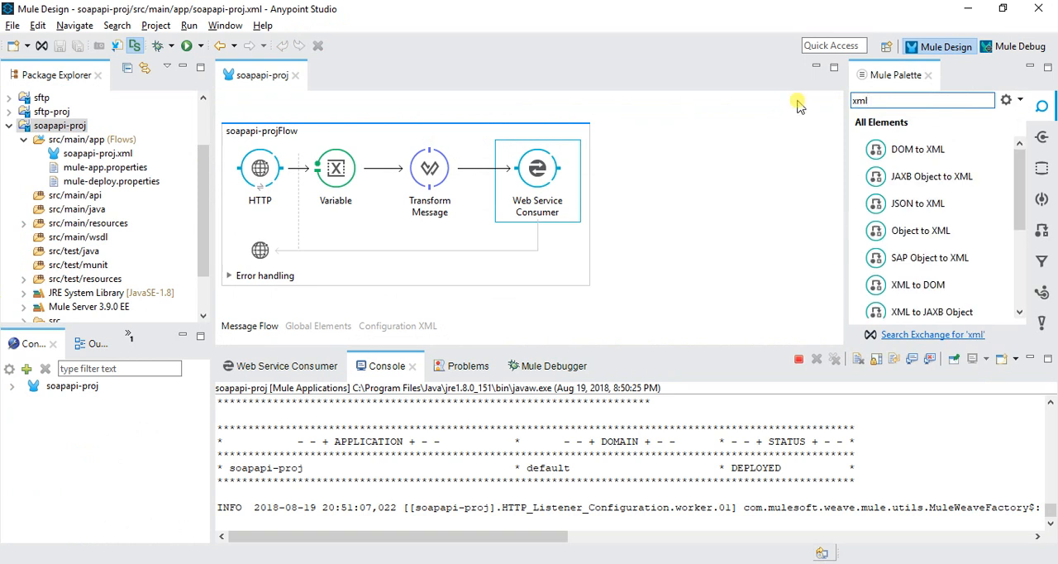
# - Find 'xml to' in the palette, drop XML to JSON after Web Service Consumer, and confirm the redeploy in the Console
pyautogui.write('to')
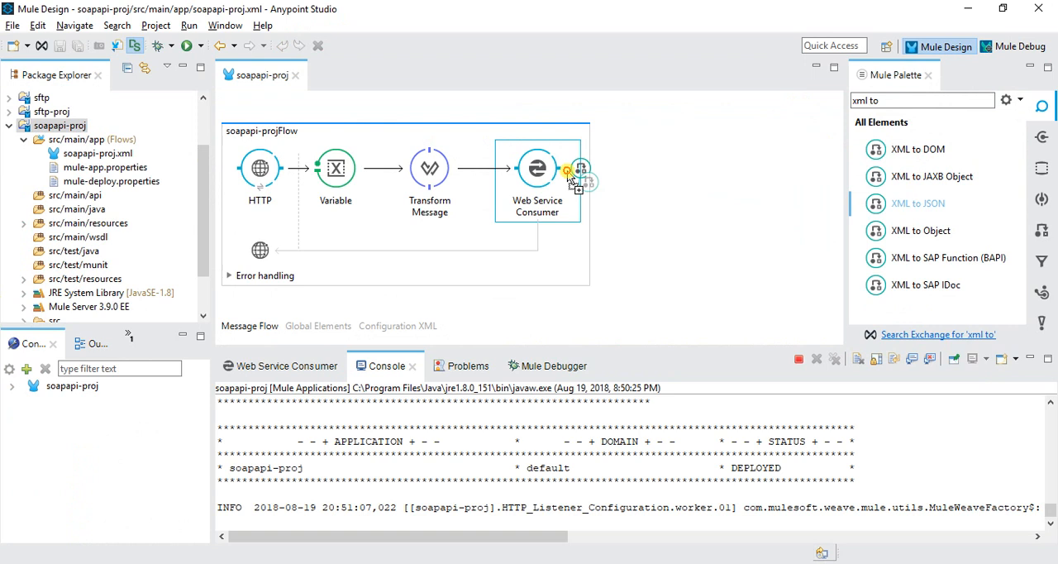
pyautogui.moveTo(917, 203); pyautogui.dragTo(631, 172)
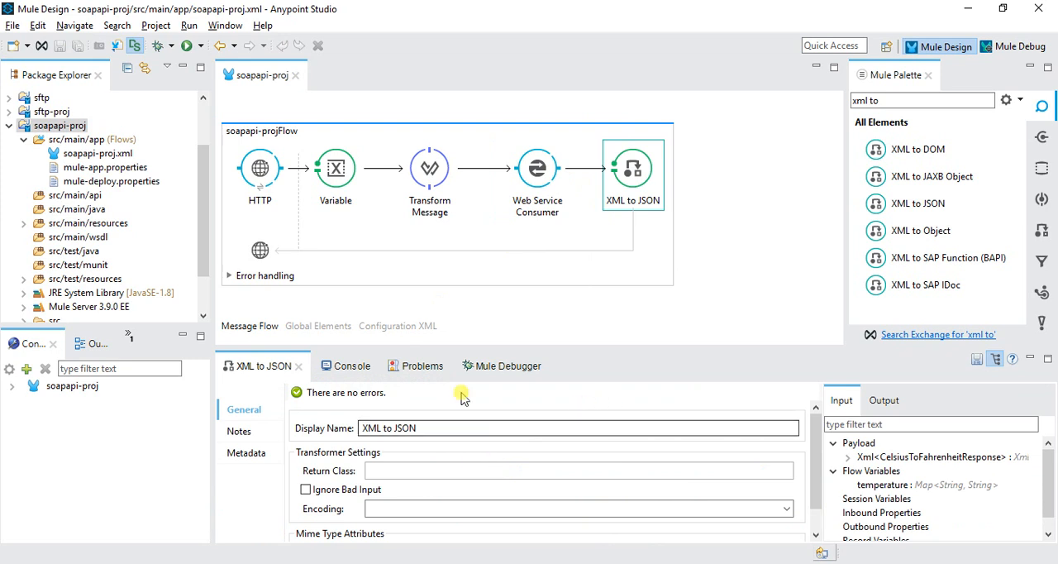
pyautogui.click(343, 365)
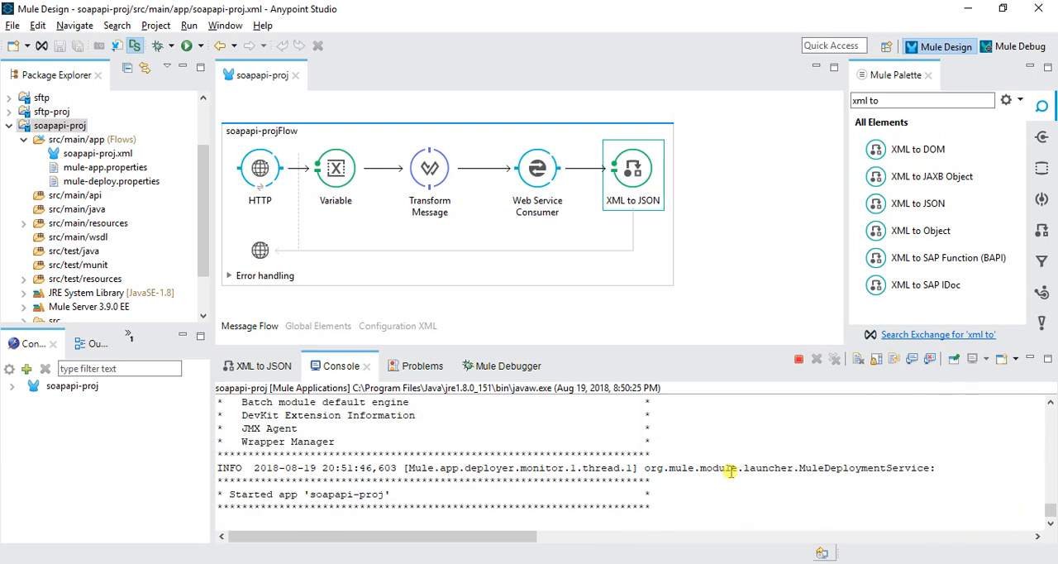
pyautogui.moveTo(410, 547)
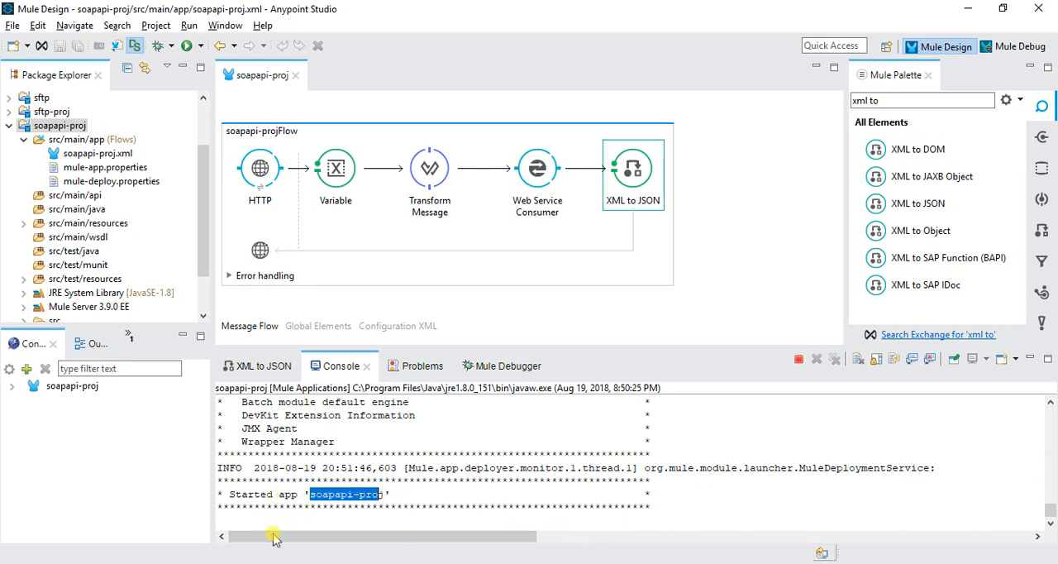
pyautogui.click(925, 150)
pyautogui.write('tra')
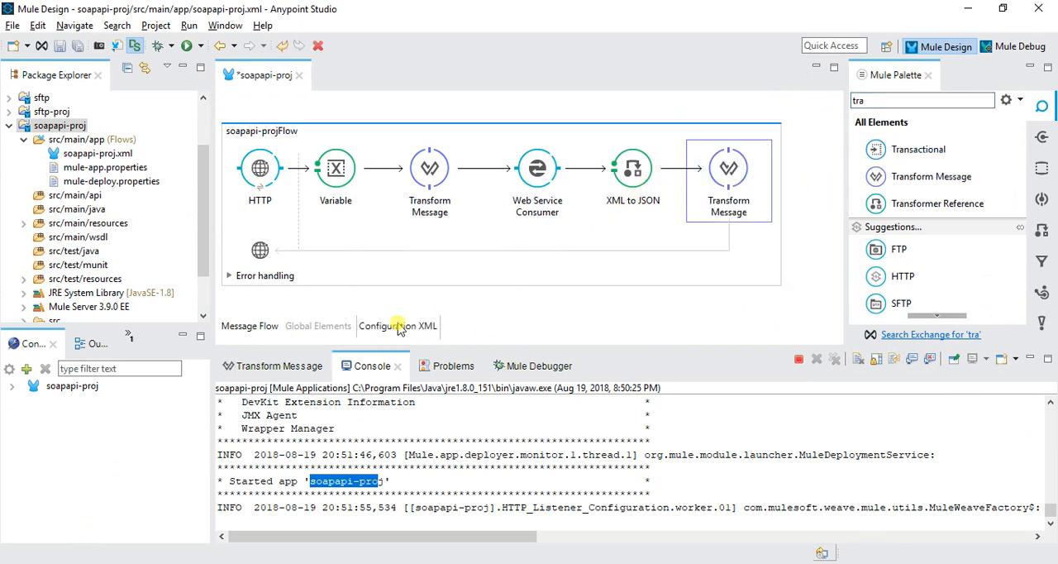
# - Inspect the trailing Transform Message's DataWeave mapping and delete it so the flow ends at XML to JSON
pyautogui.click(277, 365)
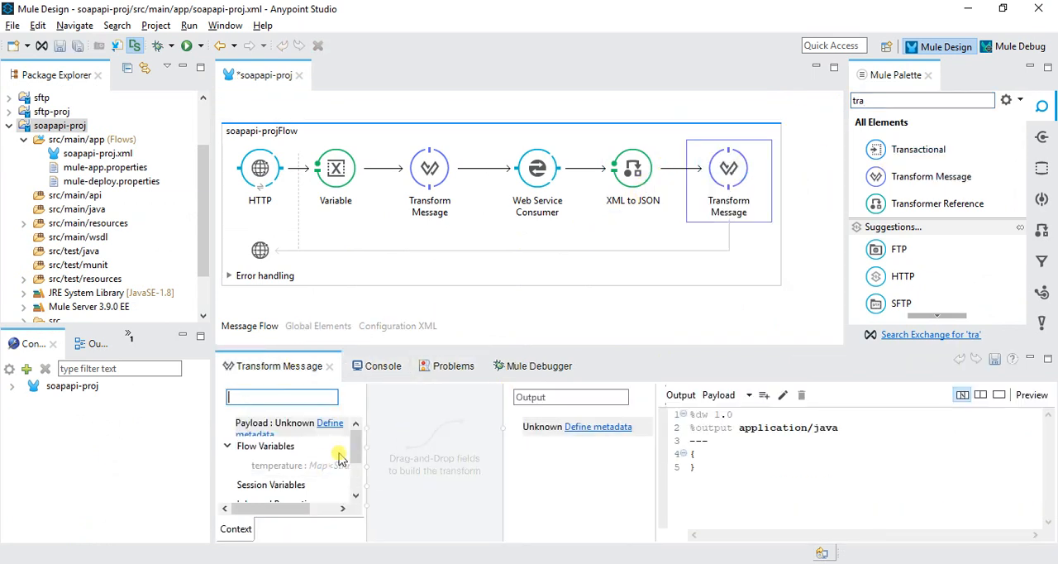
pyautogui.scroll(-3)
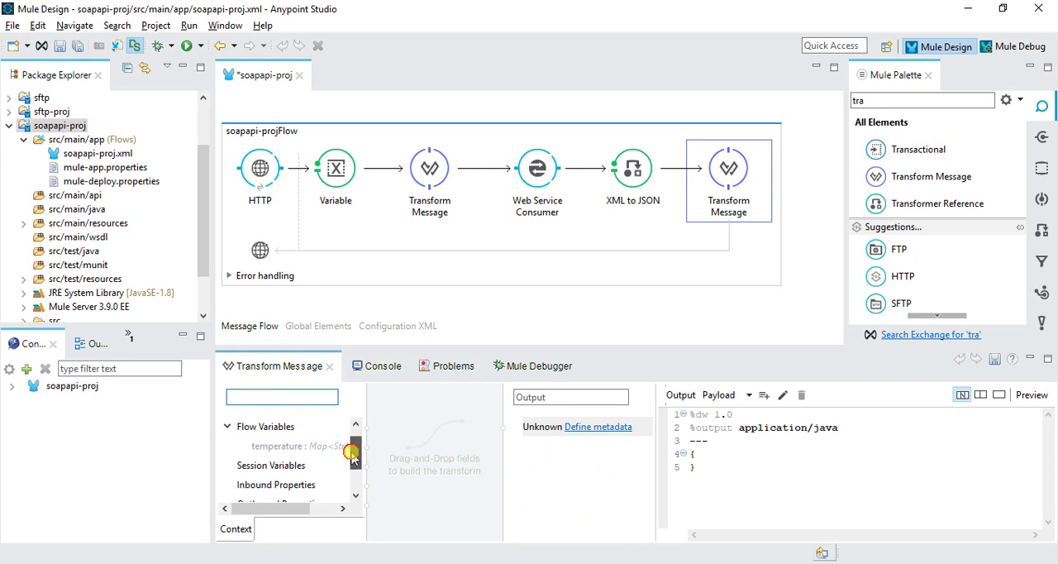
pyautogui.scroll(3)
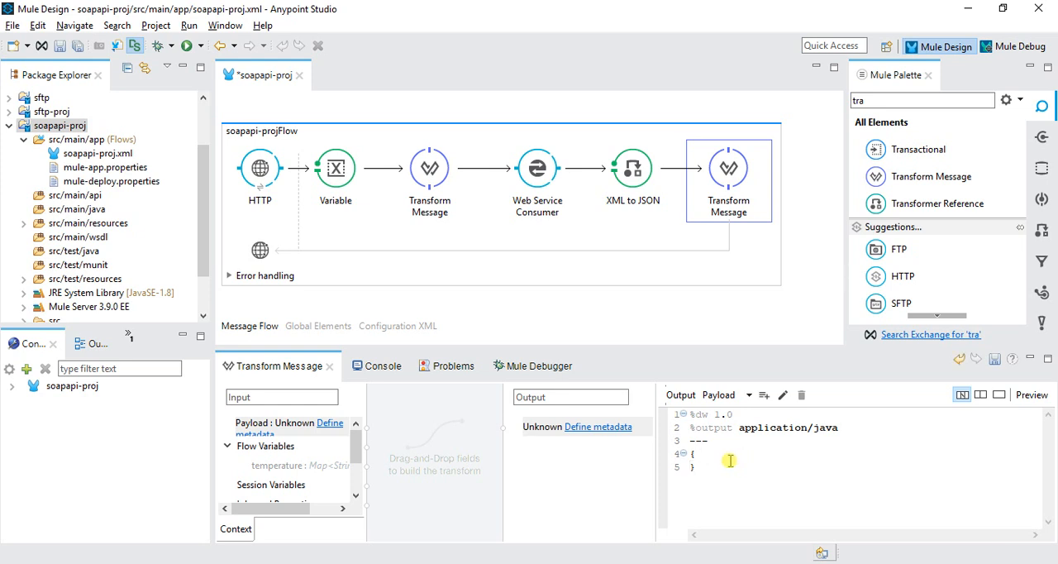
pyautogui.write('TEmp')
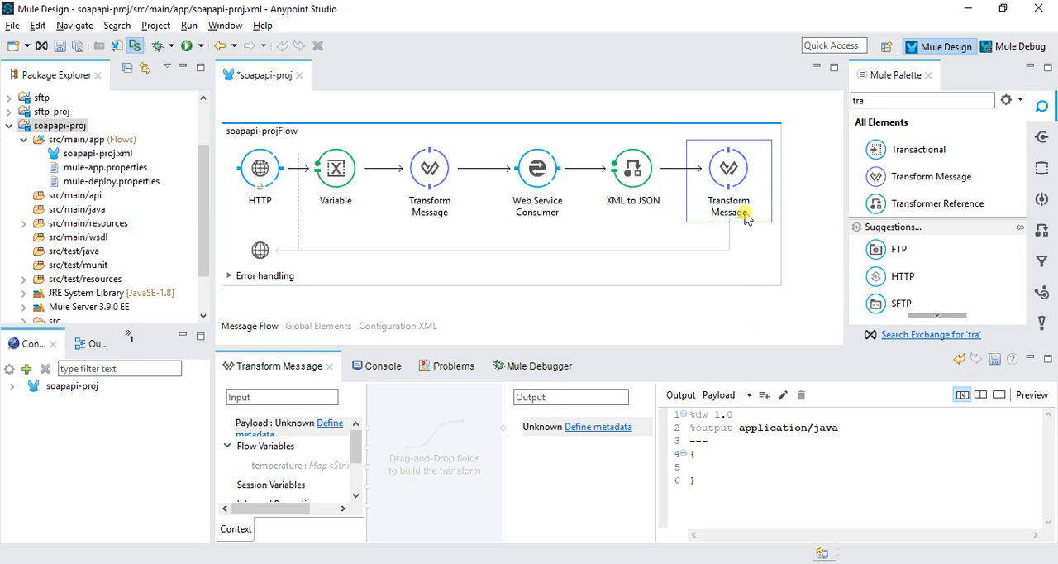
pyautogui.press('Delete')
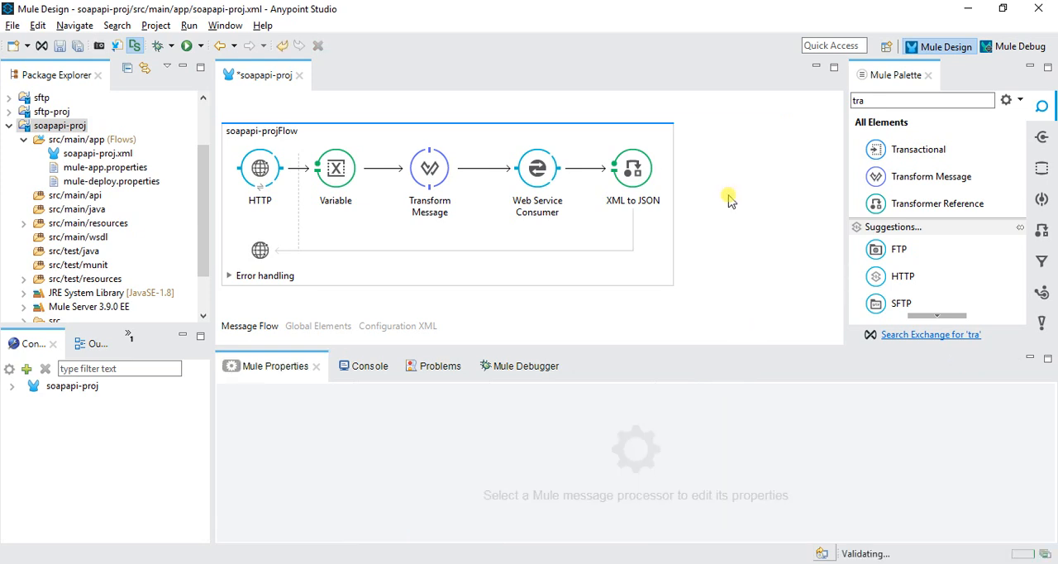
pyautogui.moveTo(421, 228)
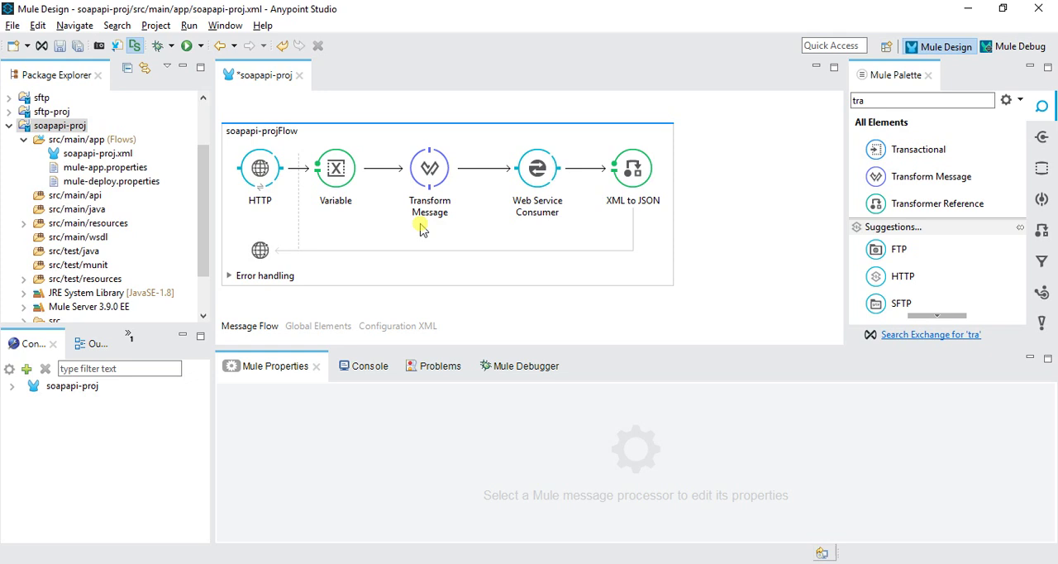
pyautogui.moveTo(428, 229)
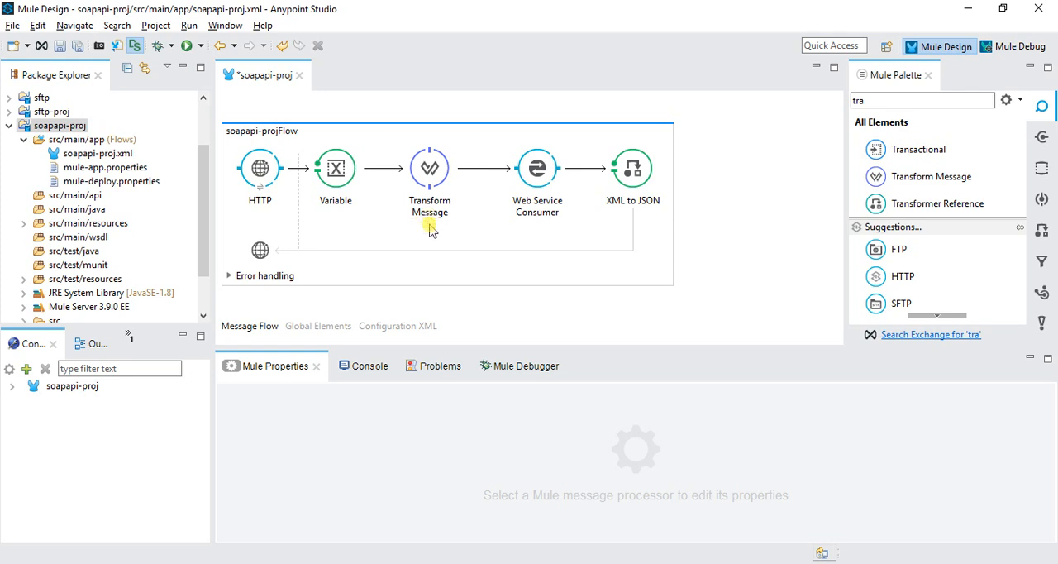
pyautogui.click(430, 173)
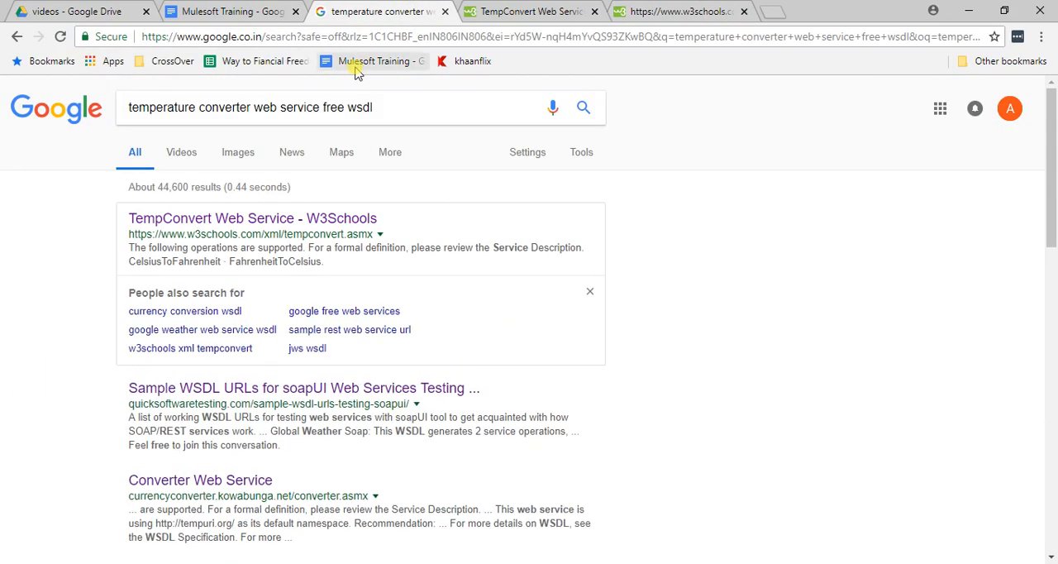
# - Search 'currency converter web service free wsdl' and browse the Xignite currency WSDL's enumerations
pyautogui.write('currenc')
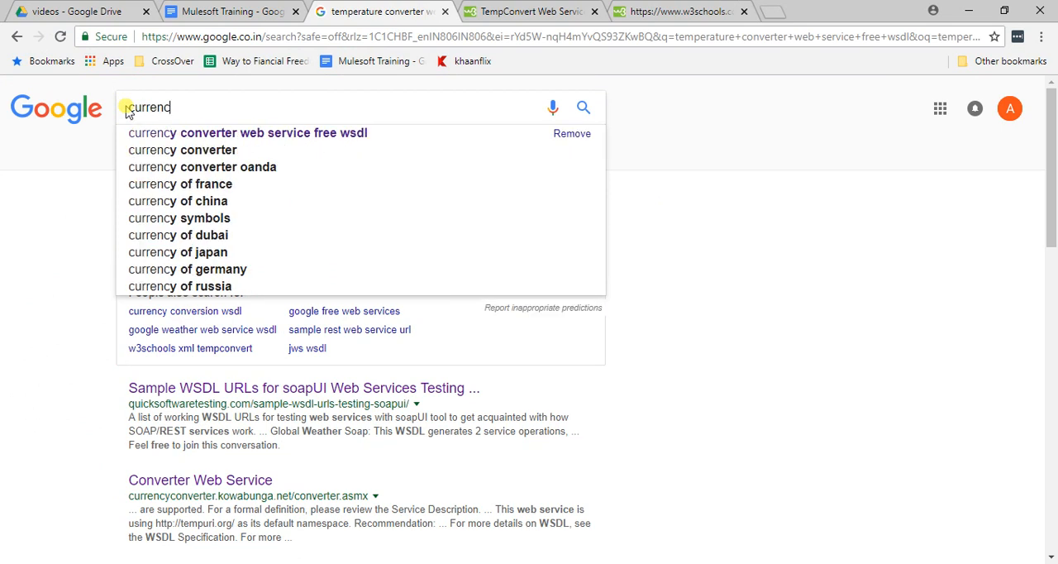
pyautogui.click(248, 132)
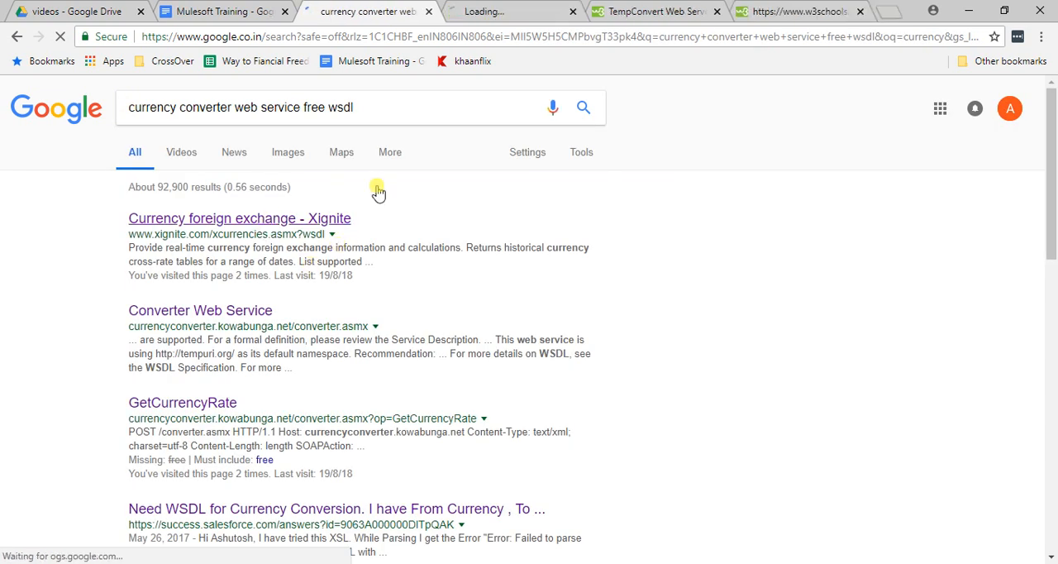
pyautogui.click(238, 218)
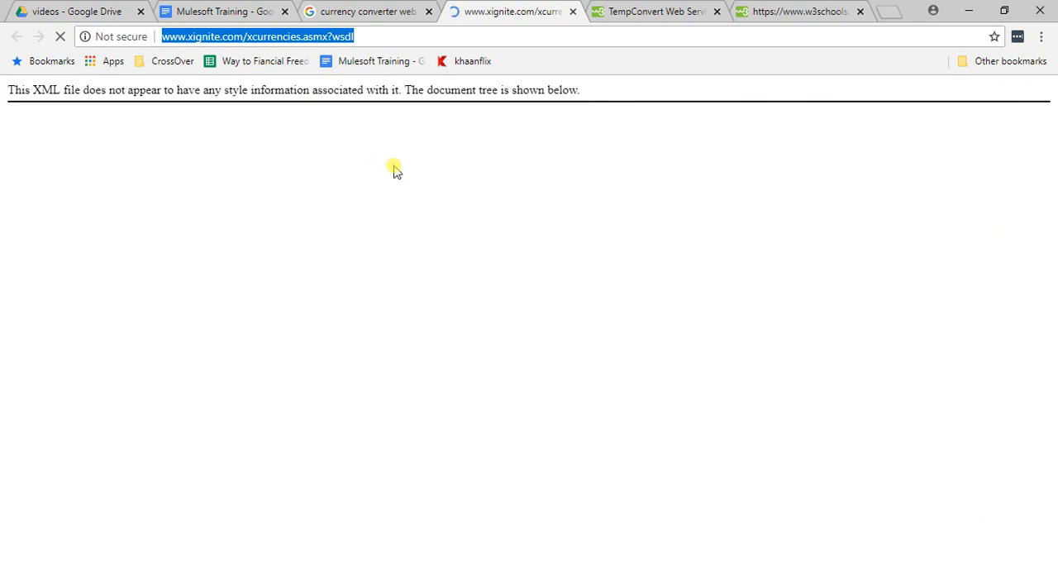
pyautogui.moveTo(367, 92)
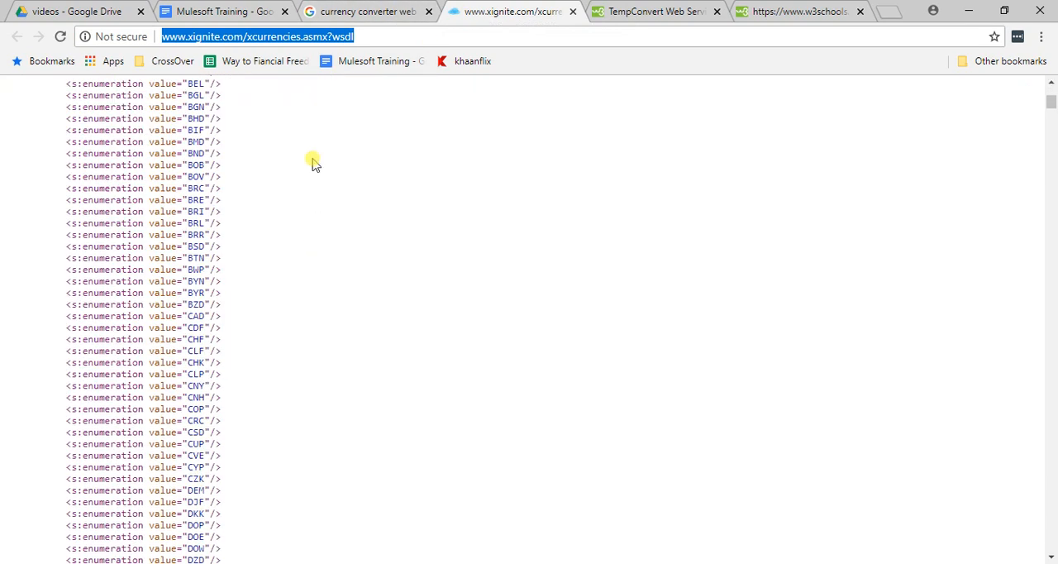
pyautogui.scroll(3)
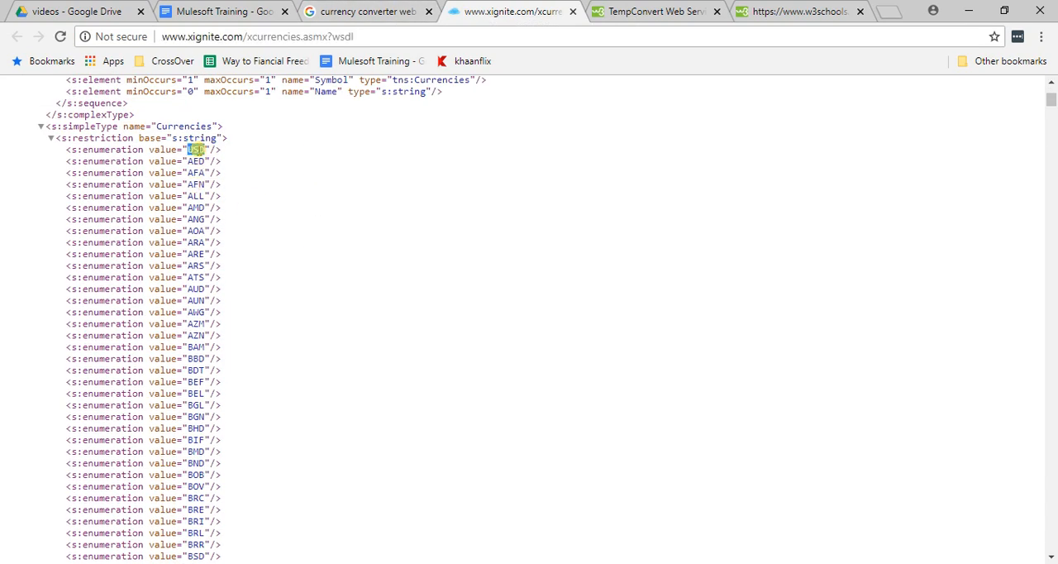
pyautogui.scroll(-3)
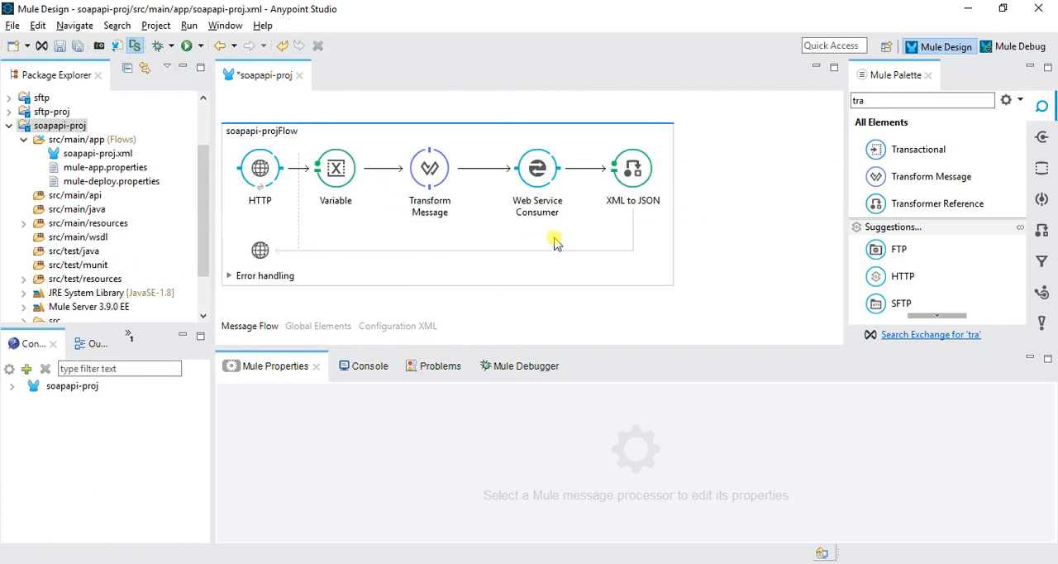
# - Select the Web Service Consumer to show its settings on the CelsiusToFahrenheit operation
pyautogui.click(537, 178)
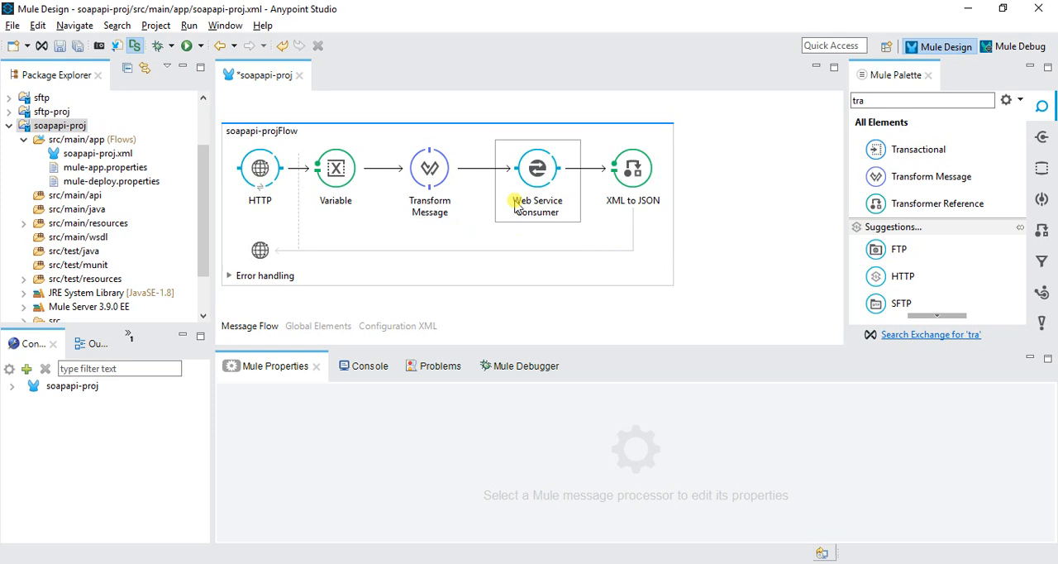
pyautogui.moveTo(562, 235)
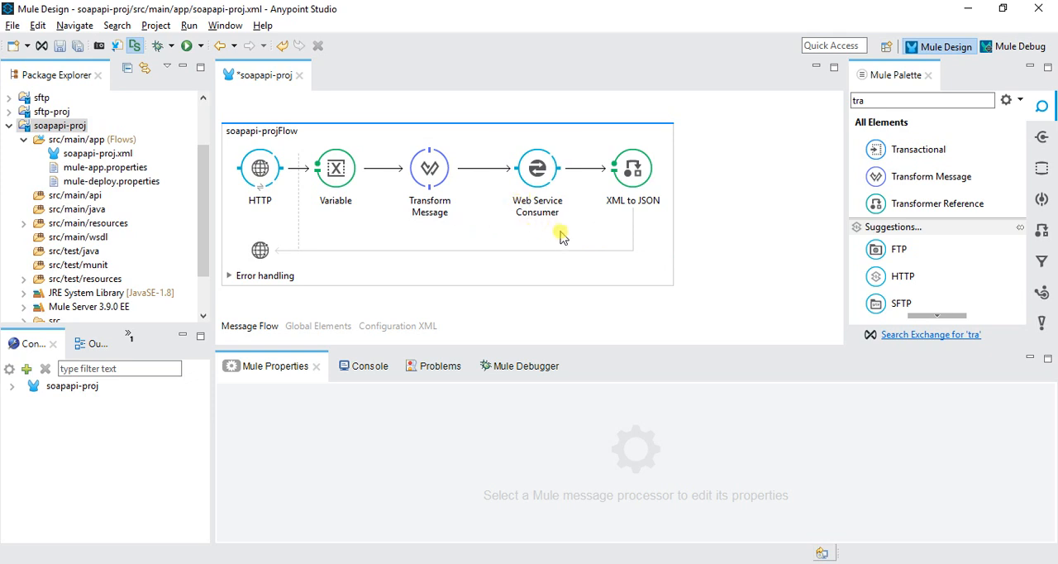
pyautogui.click(537, 174)
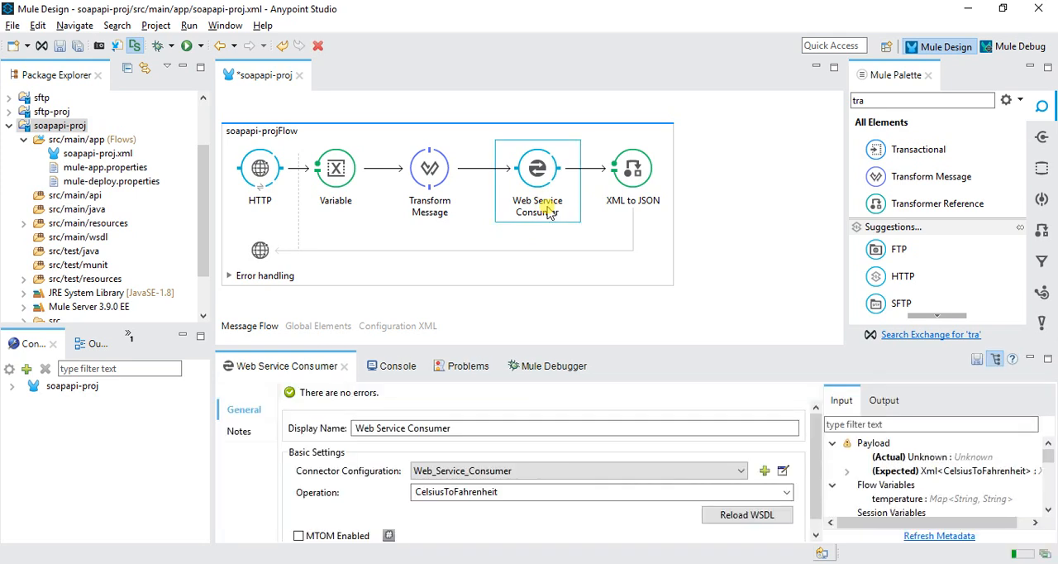